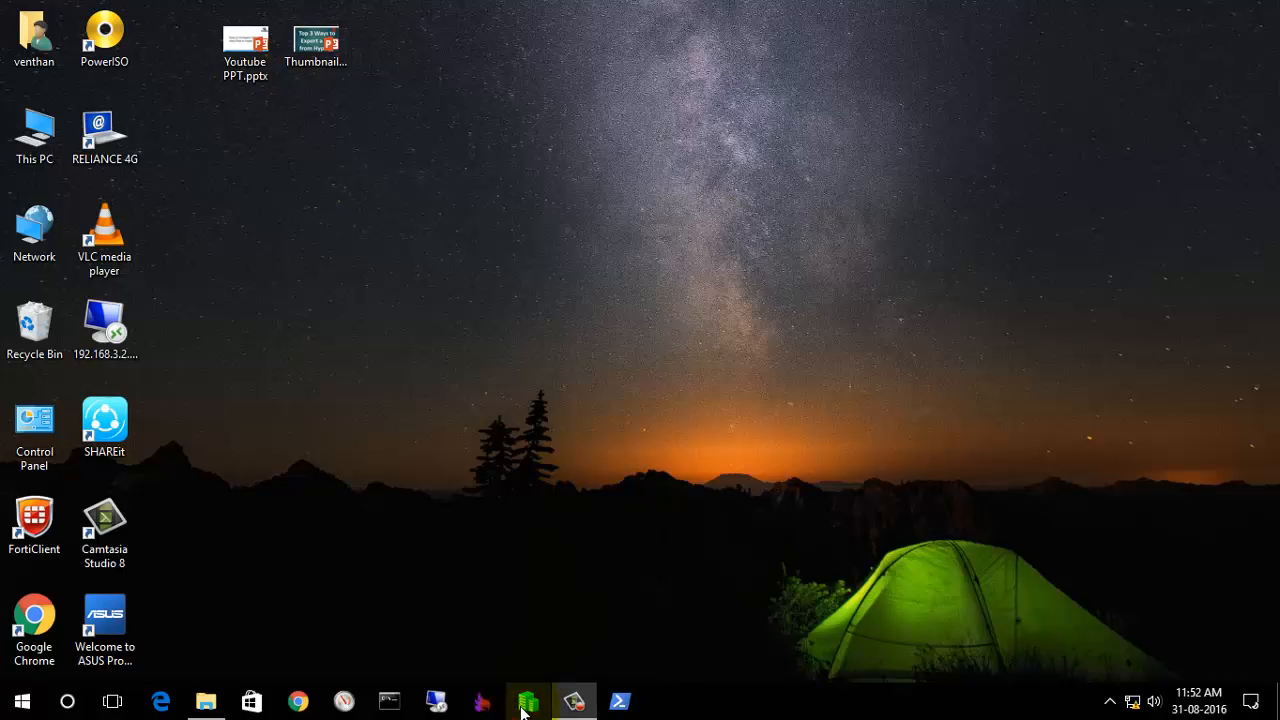
Launch Hyper-V Manager from the taskbar to show the powered-off CentOS 7 machine.
left_click(529, 701)
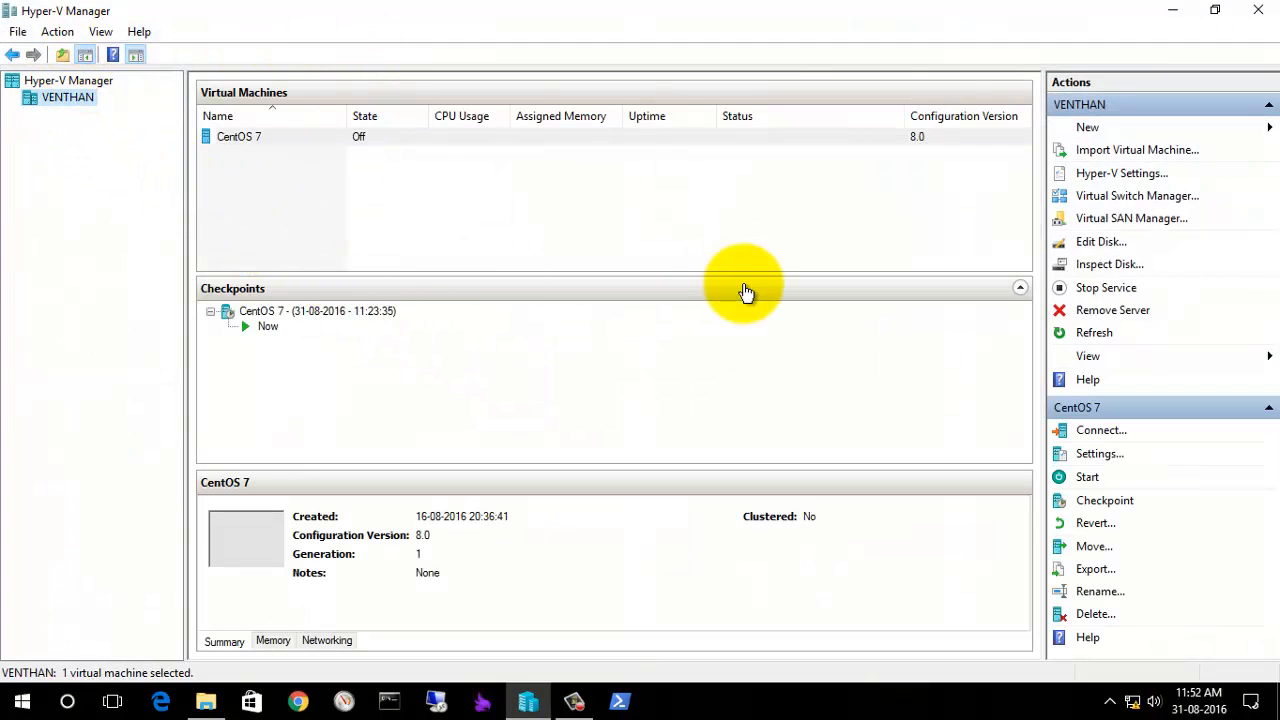
mouse_move(570, 243)
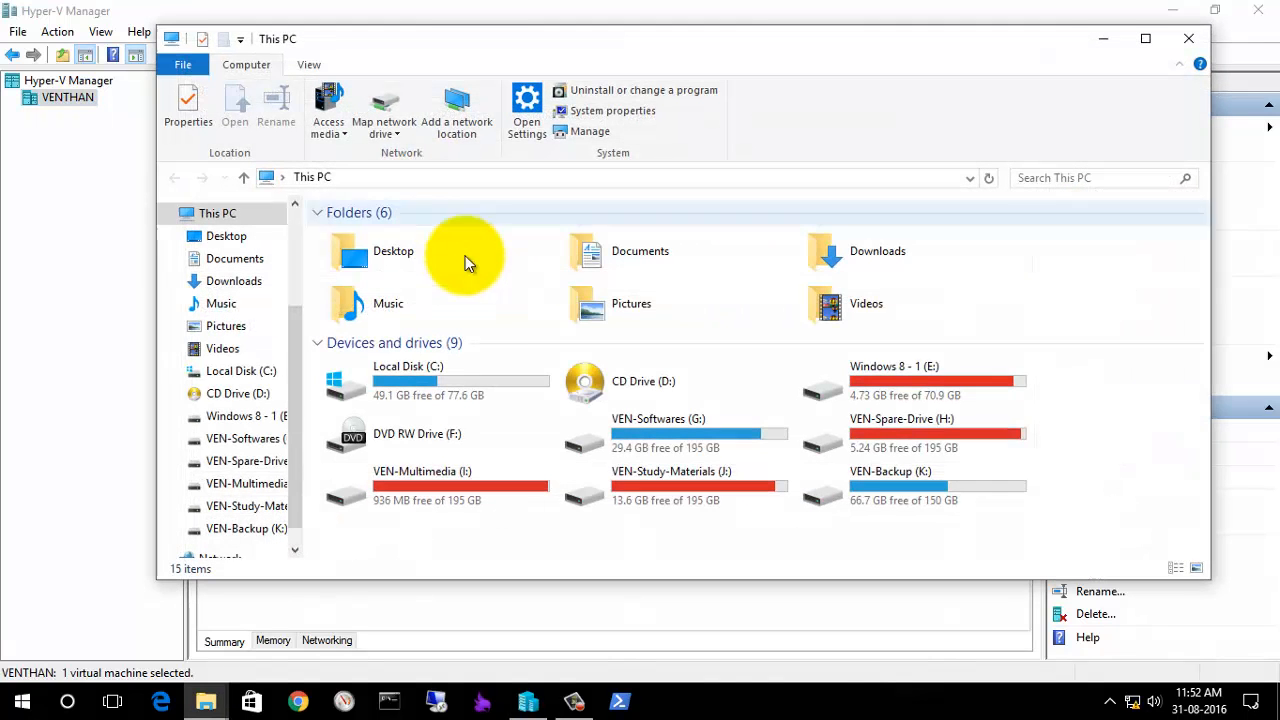
mouse_move(800, 463)
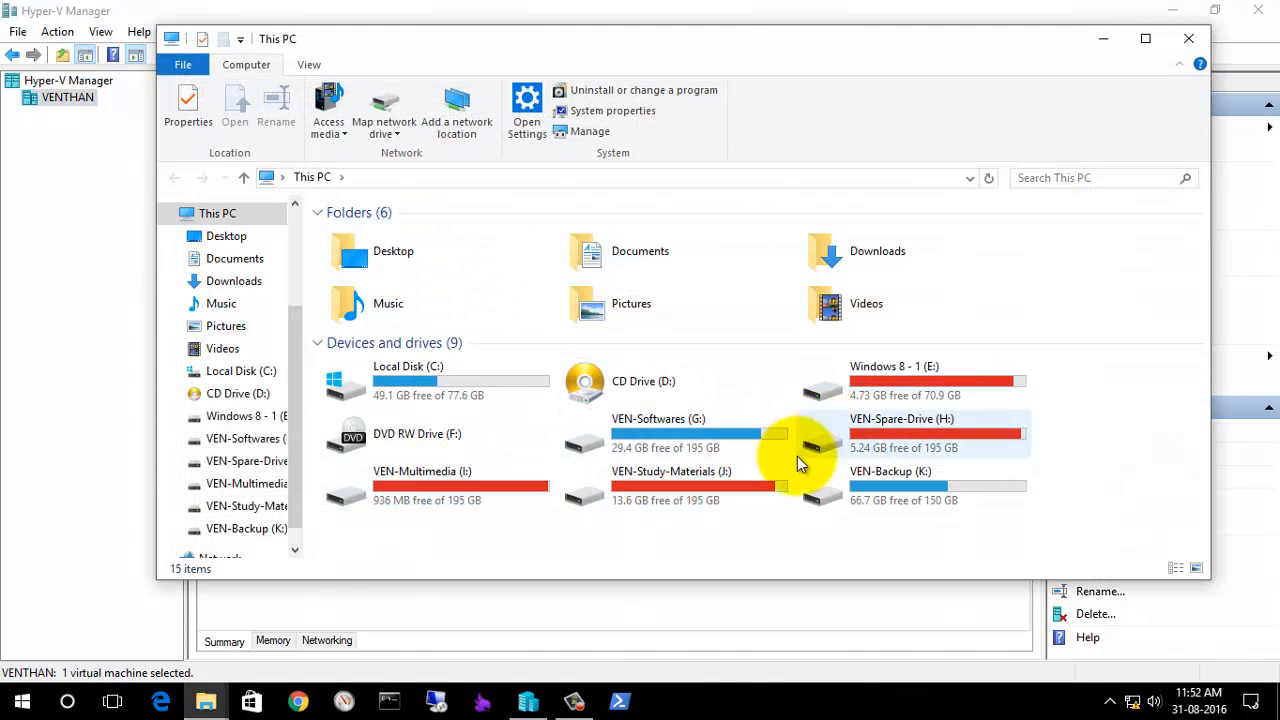
Browse J:\VM\CentOS 7\Virtual Hard Disks and confirm CentOS 7.vhdx is 4.81 GB.
left_click(672, 485)
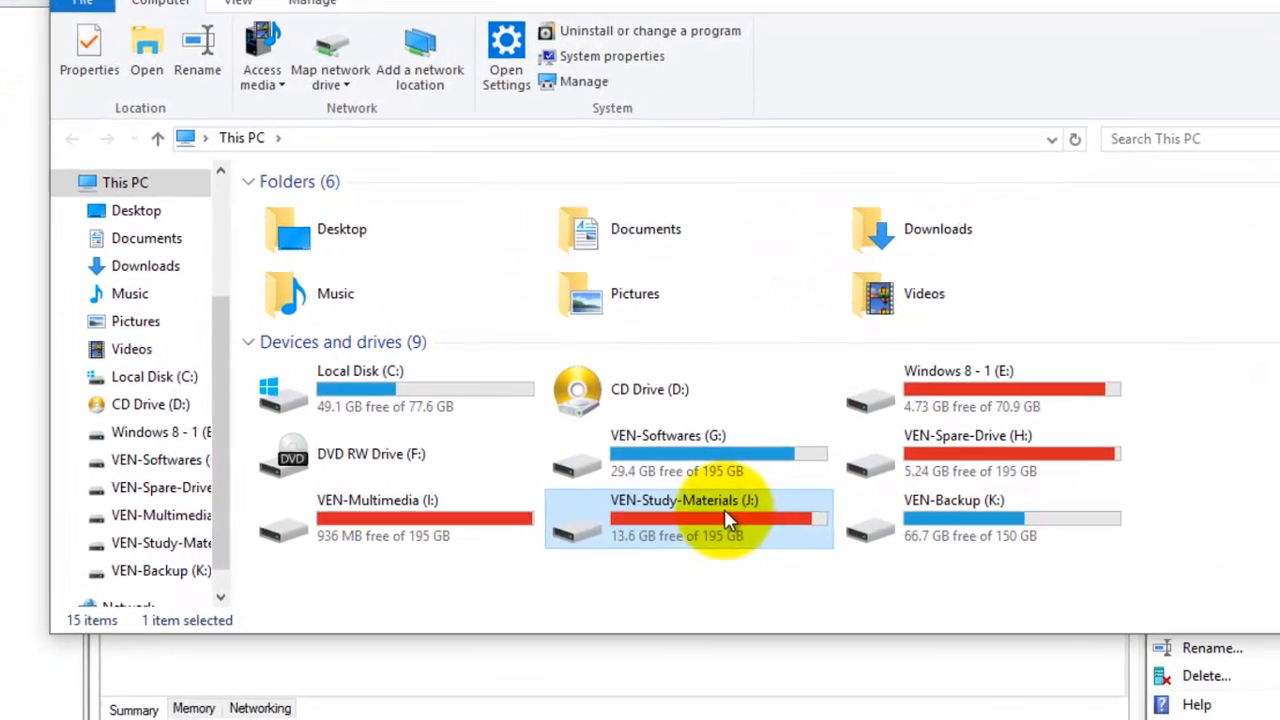
double_click(684, 500)
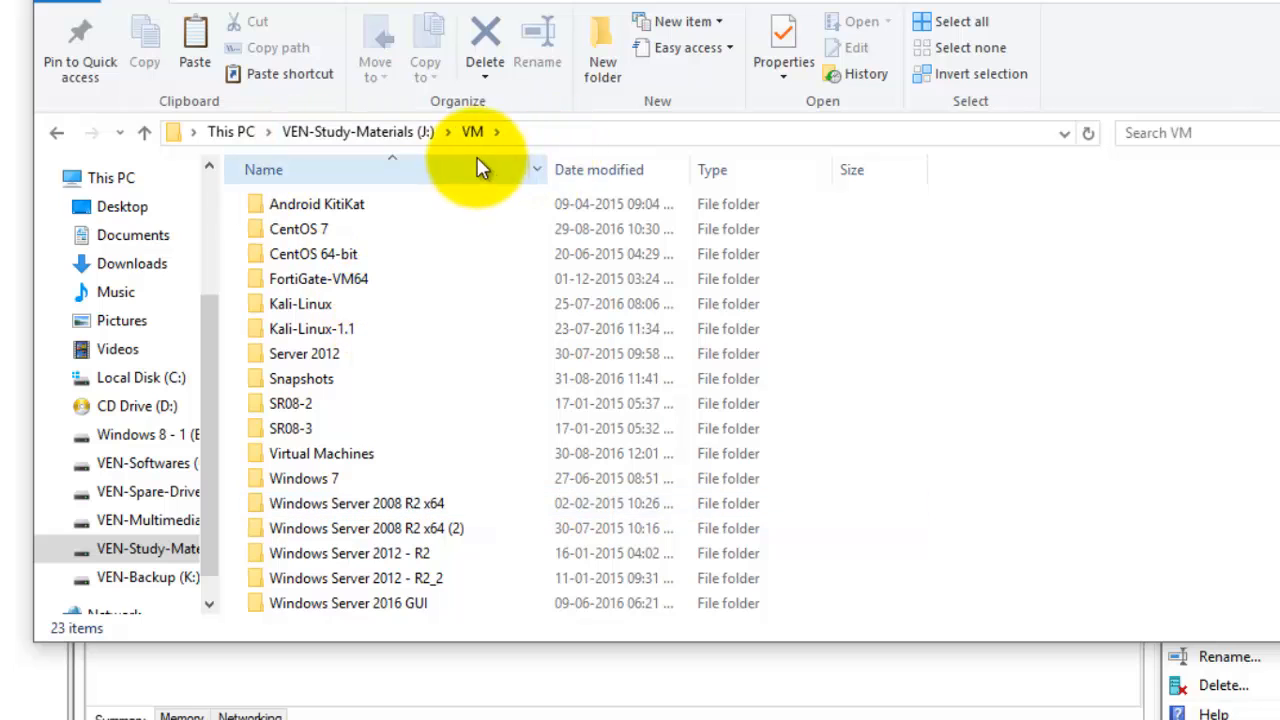
scroll("down", 3)
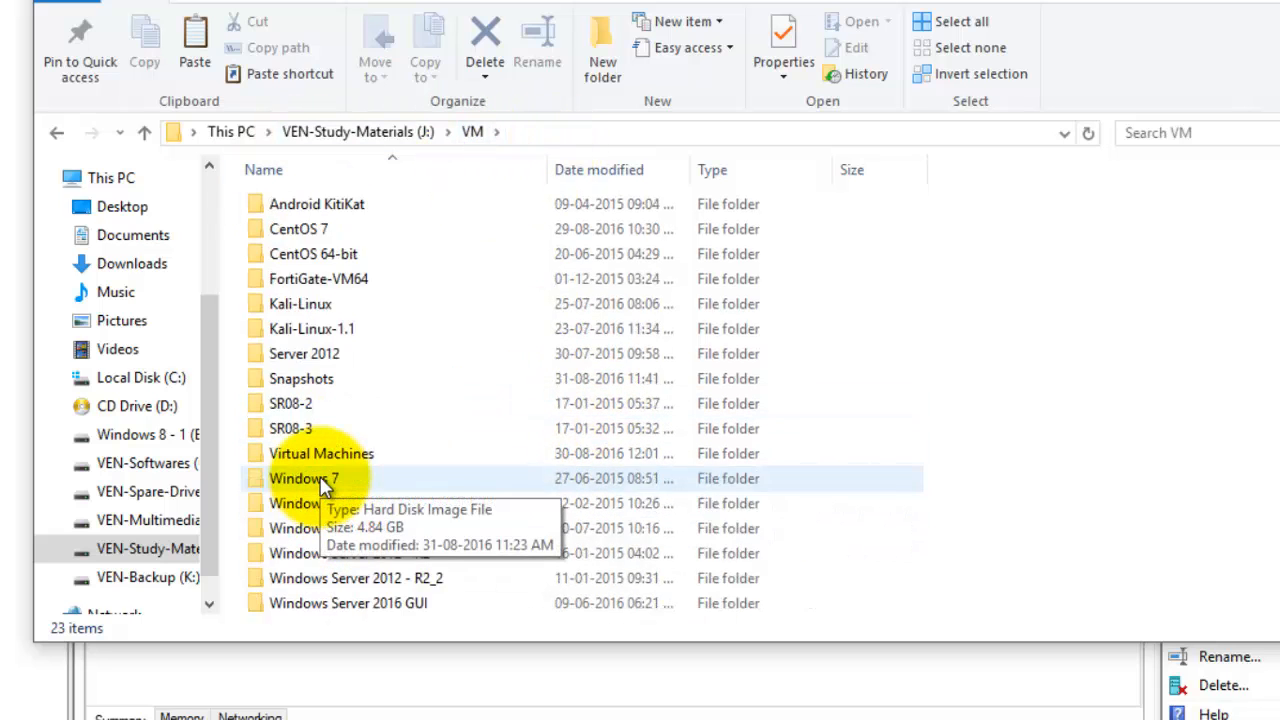
double_click(297, 228)
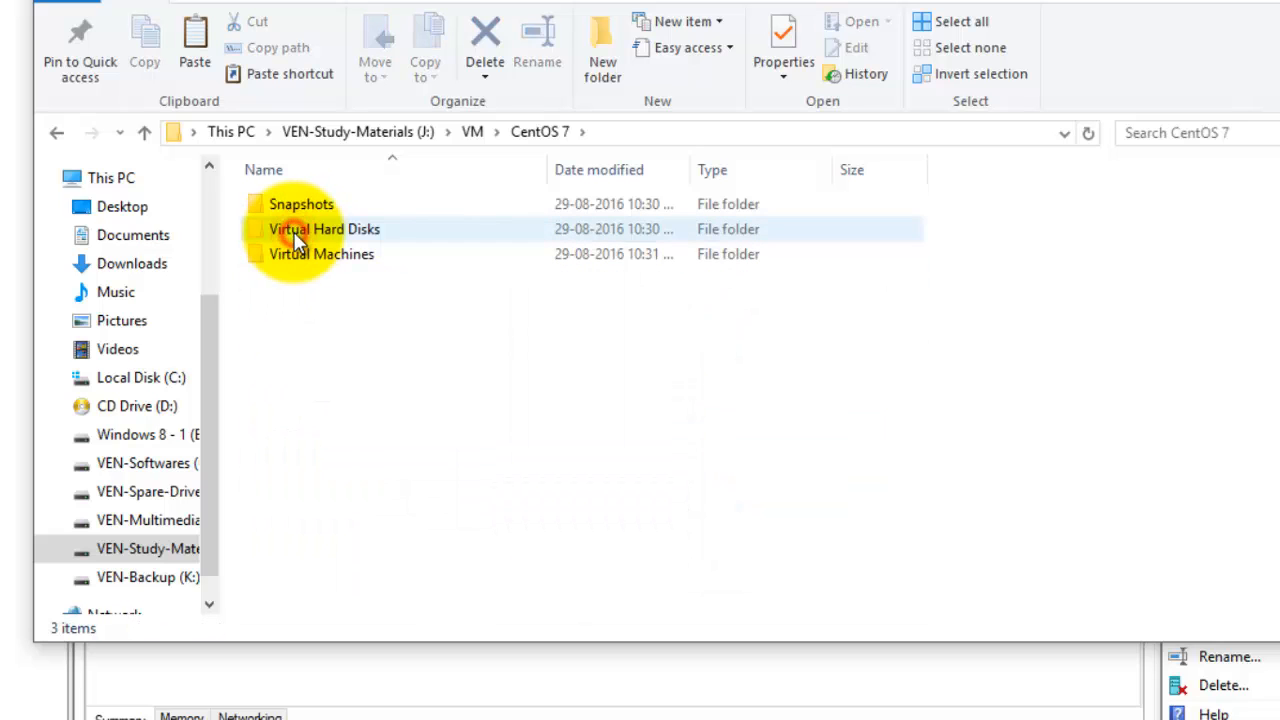
double_click(315, 229)
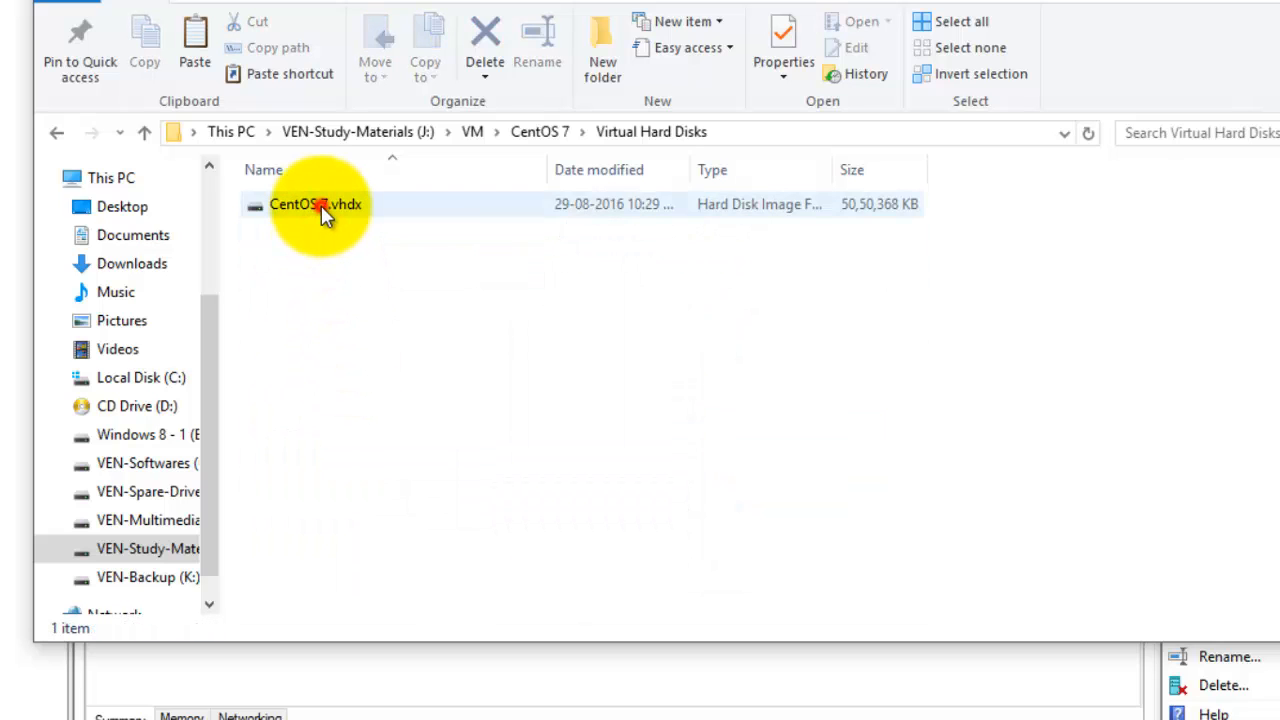
left_click(322, 204)
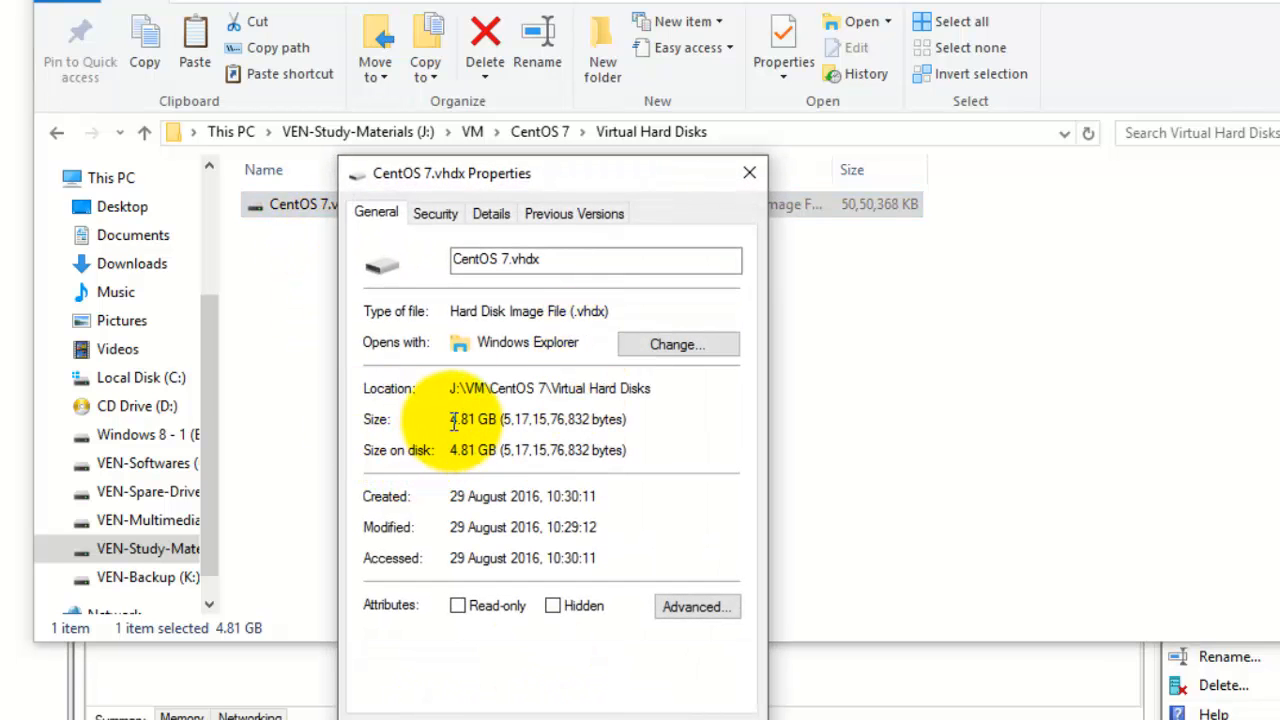
double_click(470, 420)
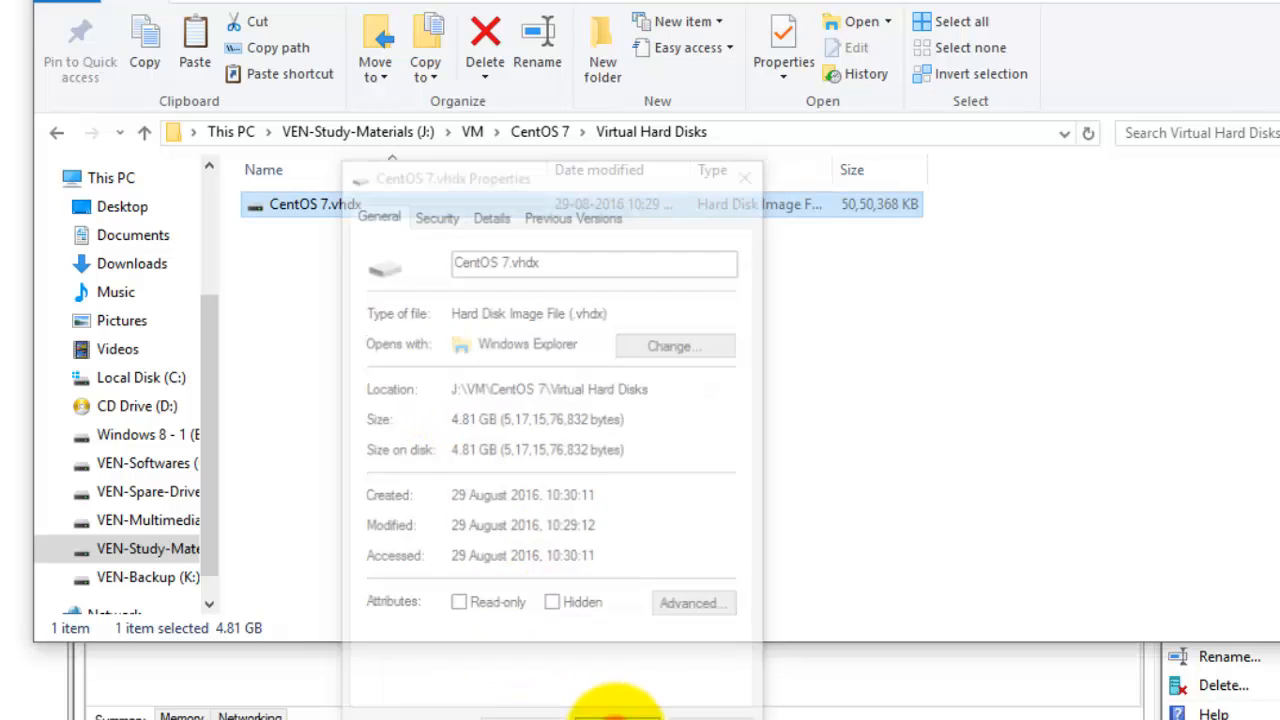
Inspect CentOS 7.vhdx in Hyper-V: dynamically expanding VHDX, 4.82 GB current, 20 GB maximum.
left_click(745, 177)
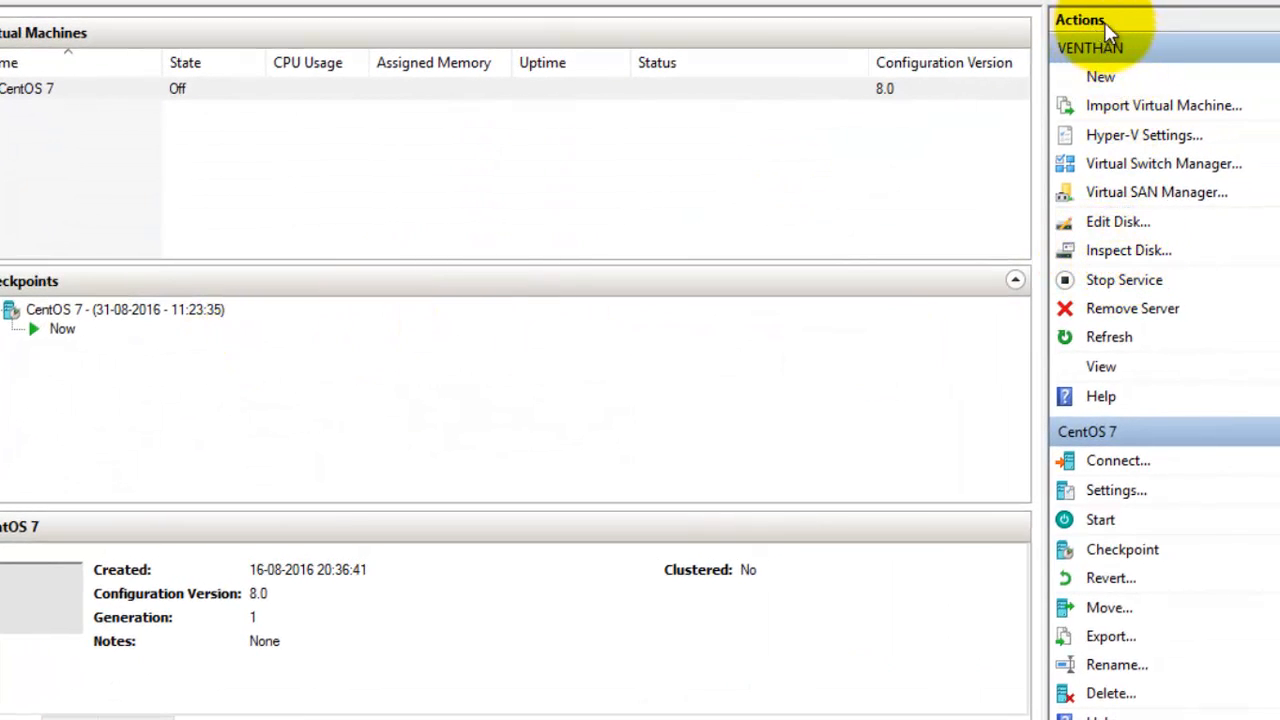
mouse_move(1120, 270)
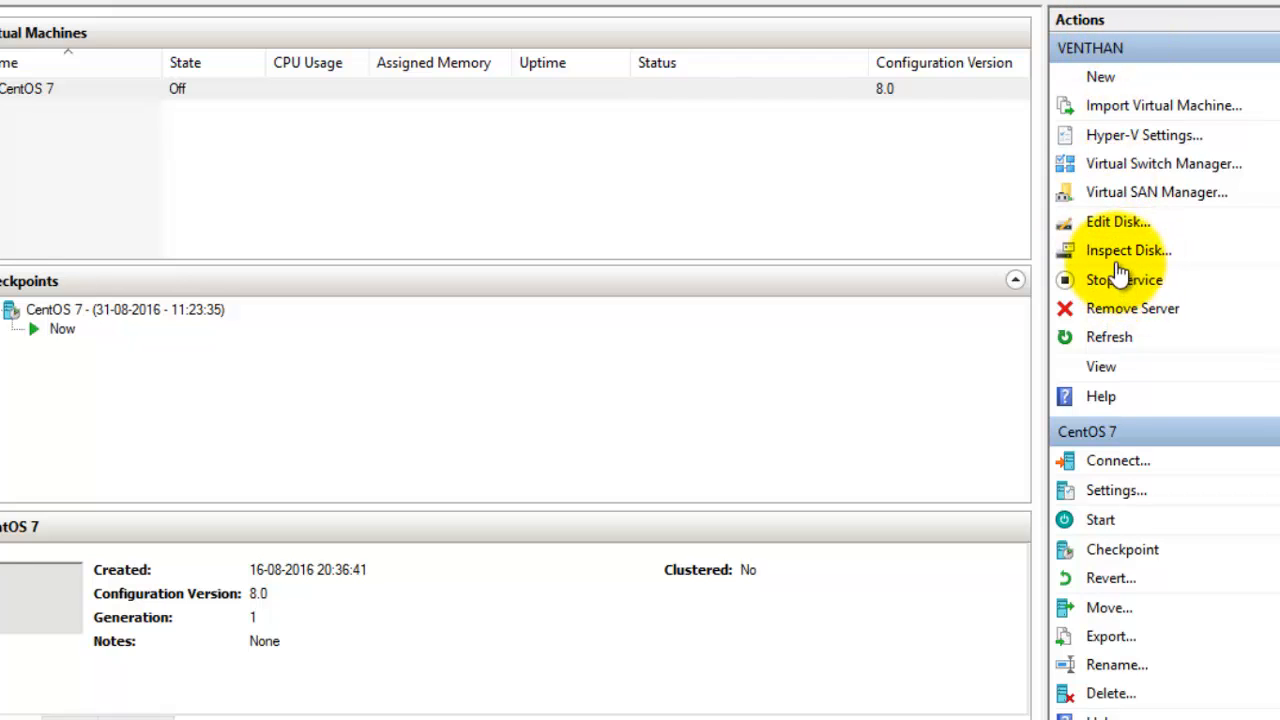
mouse_move(1132, 258)
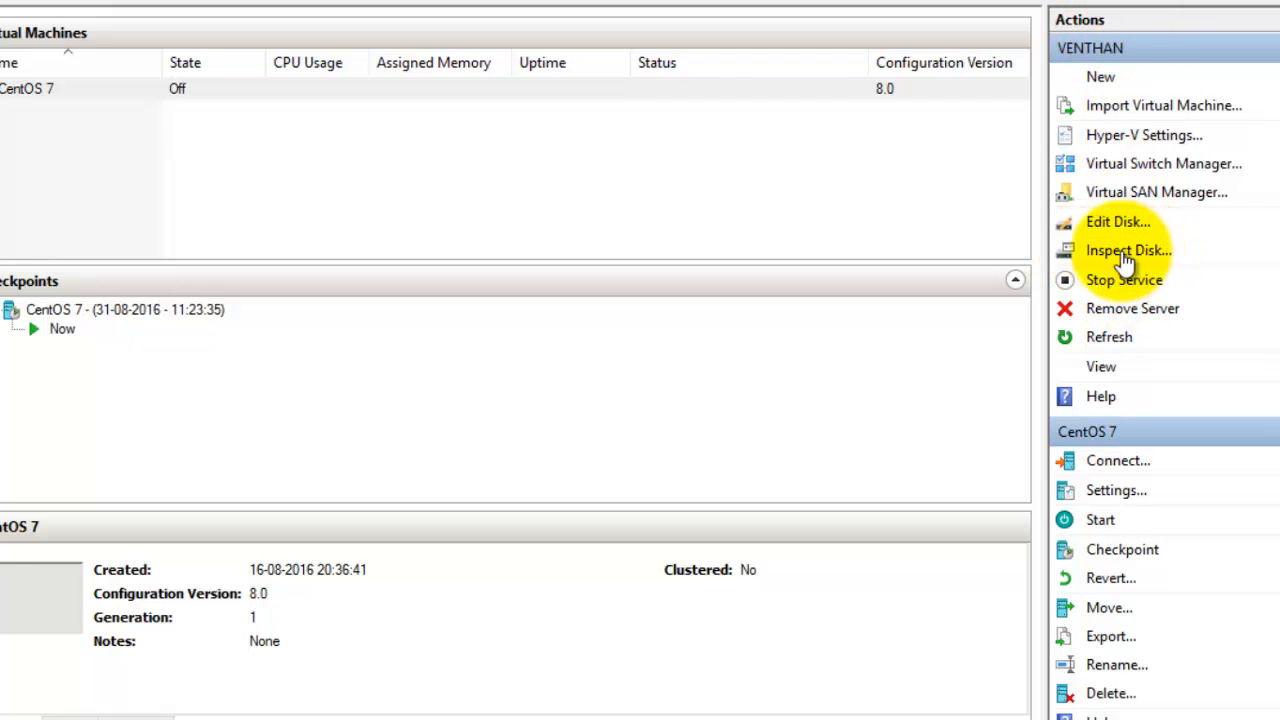
left_click(1122, 250)
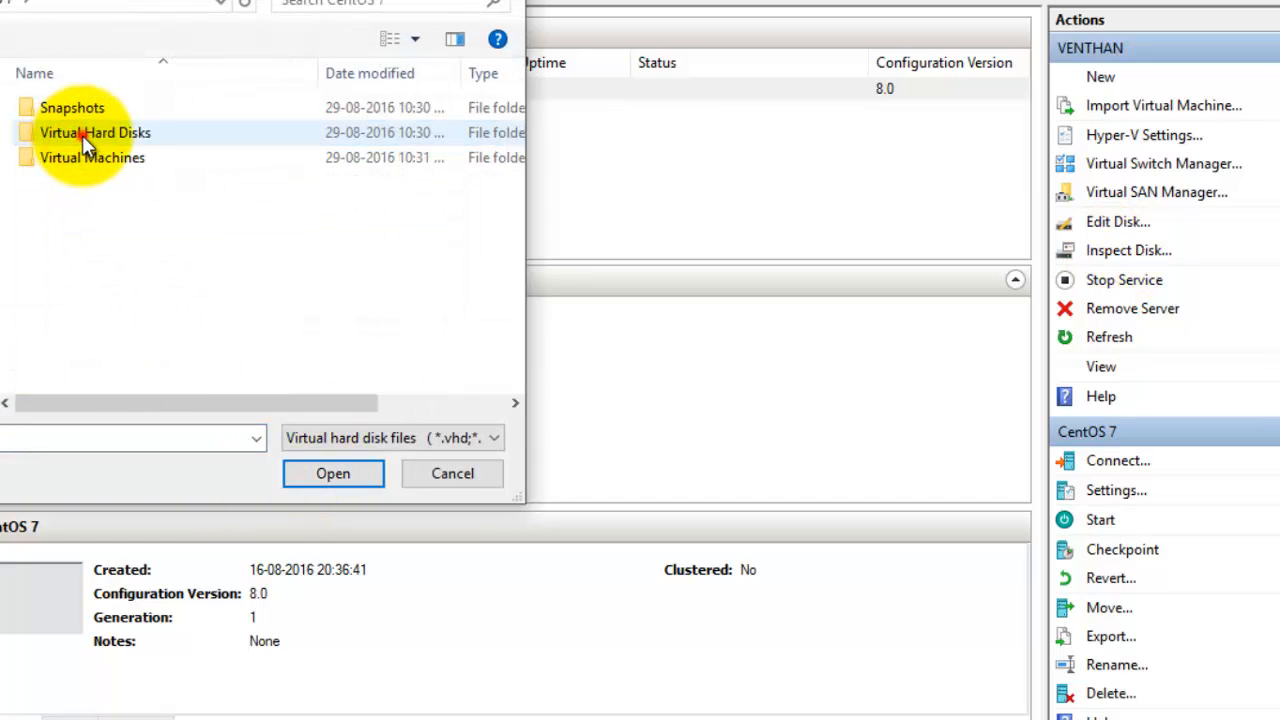
double_click(94, 132)
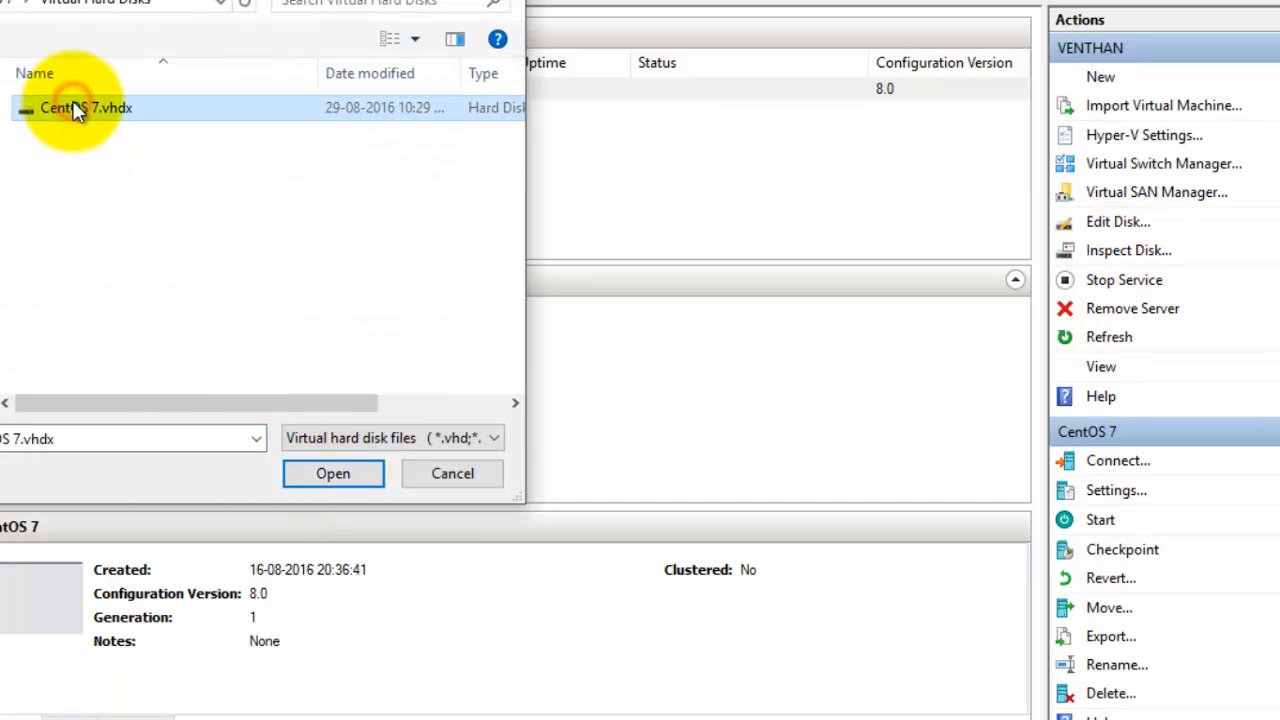
mouse_move(150, 120)
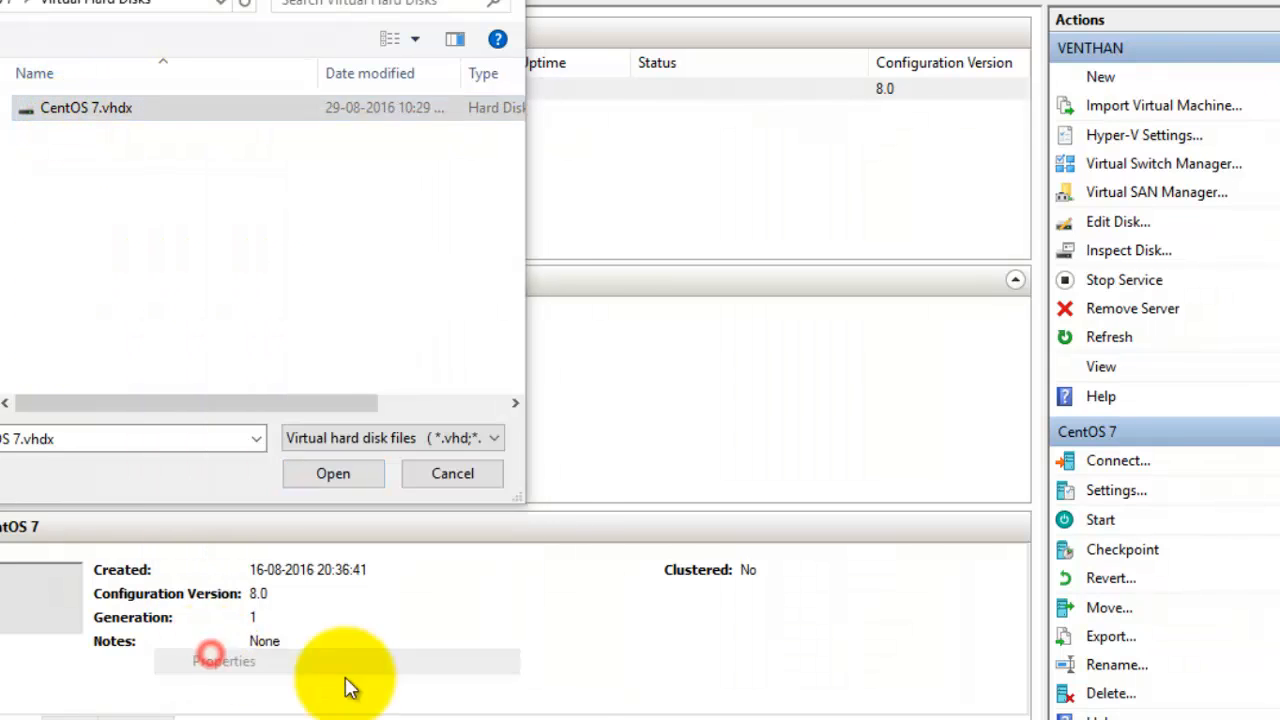
left_click(224, 663)
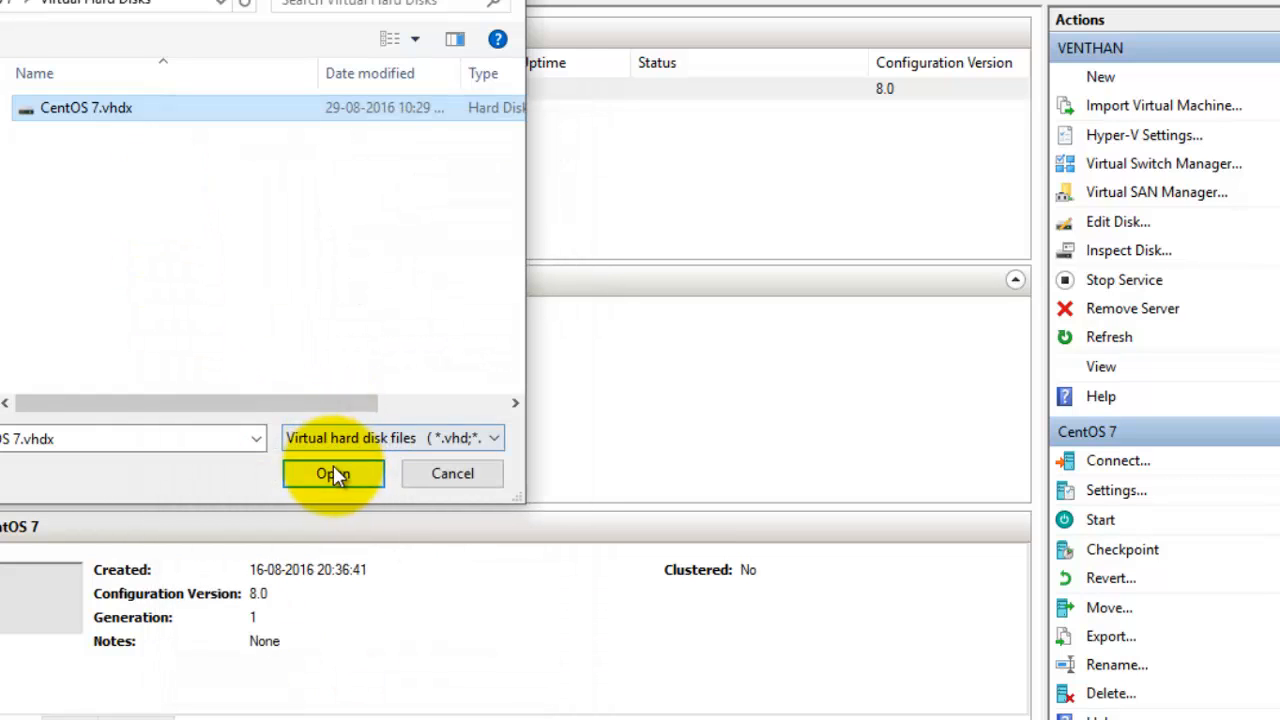
left_click(333, 473)
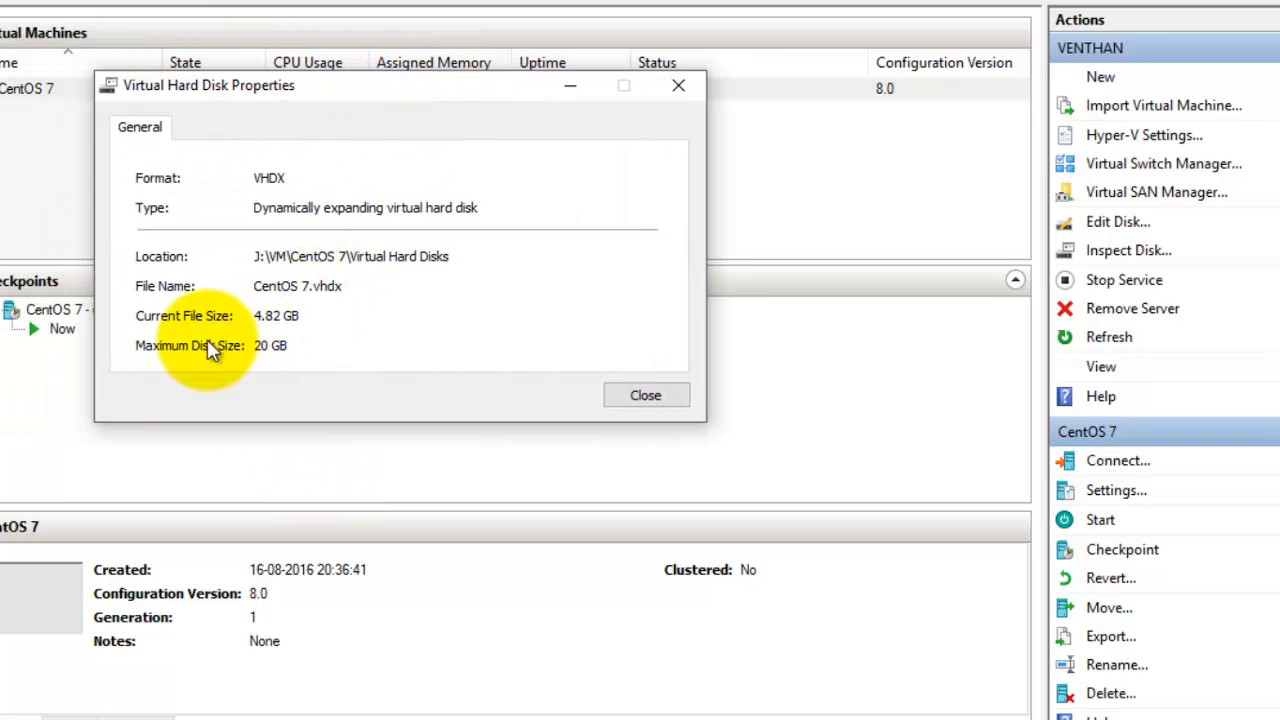
mouse_move(262, 320)
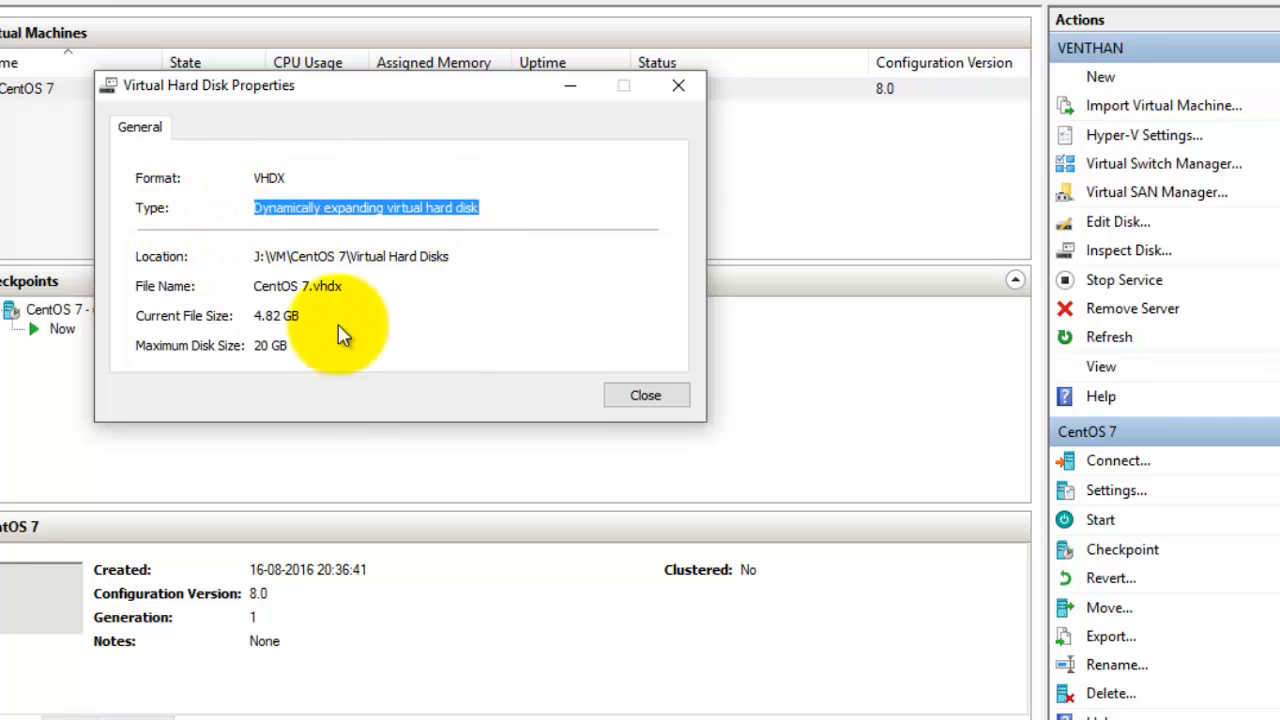
double_click(268, 178)
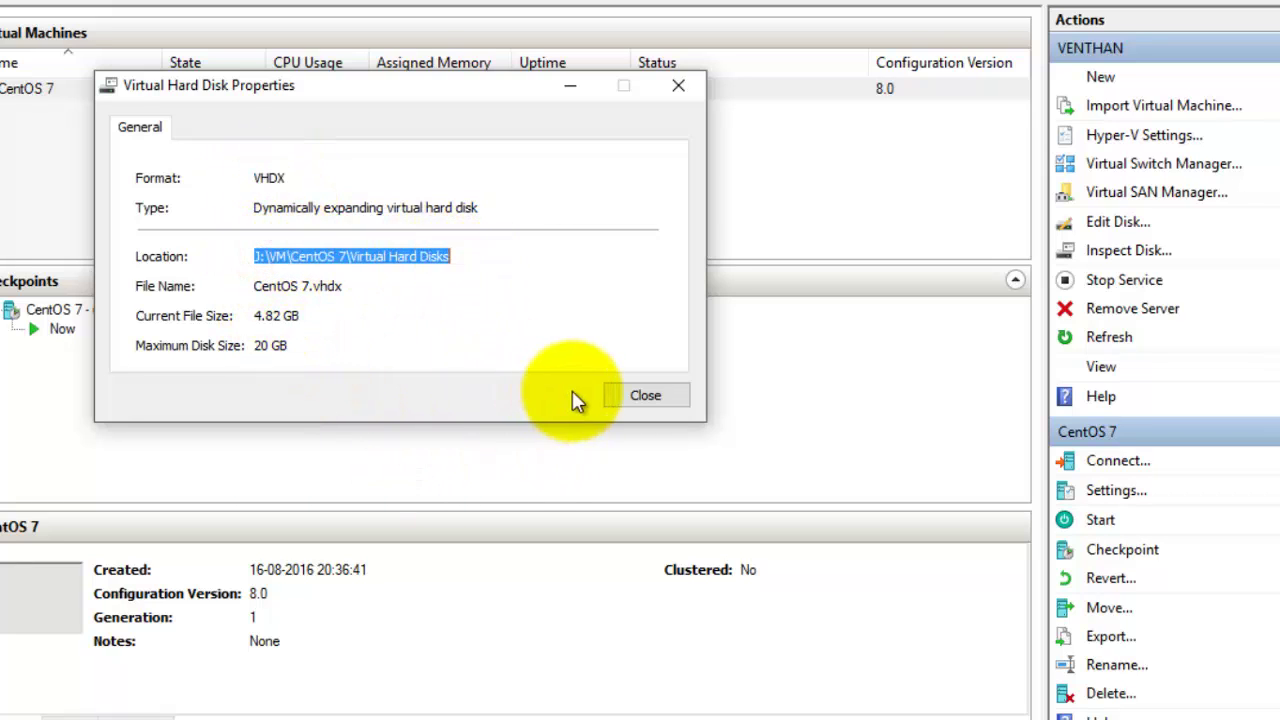
mouse_move(258, 318)
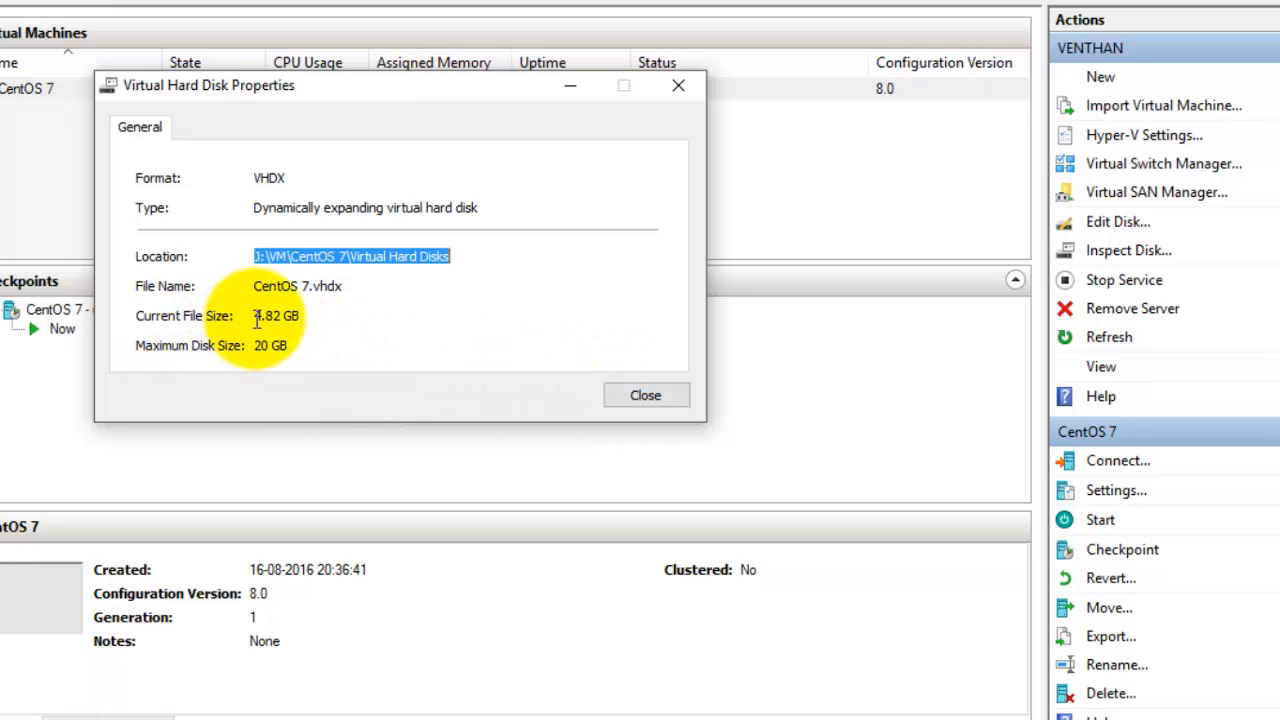
mouse_move(647, 395)
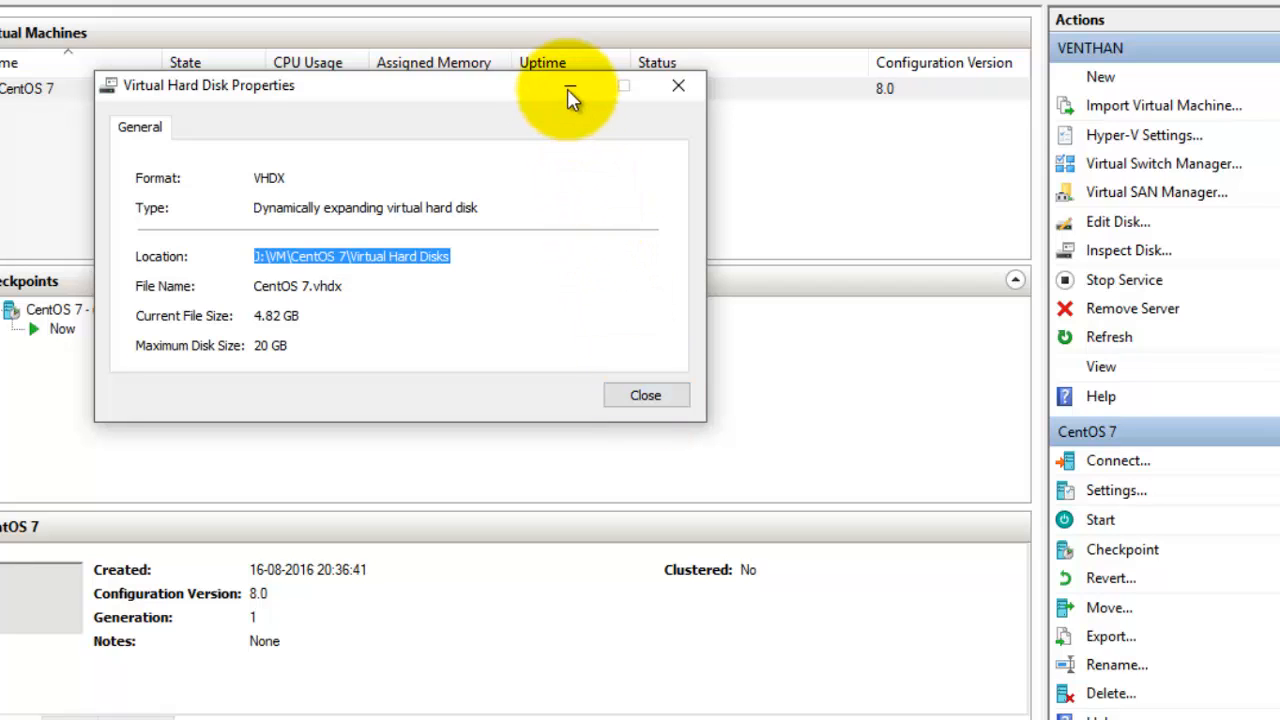
Close the disk properties and advance Edit Disk past Before You Begin.
left_click(646, 395)
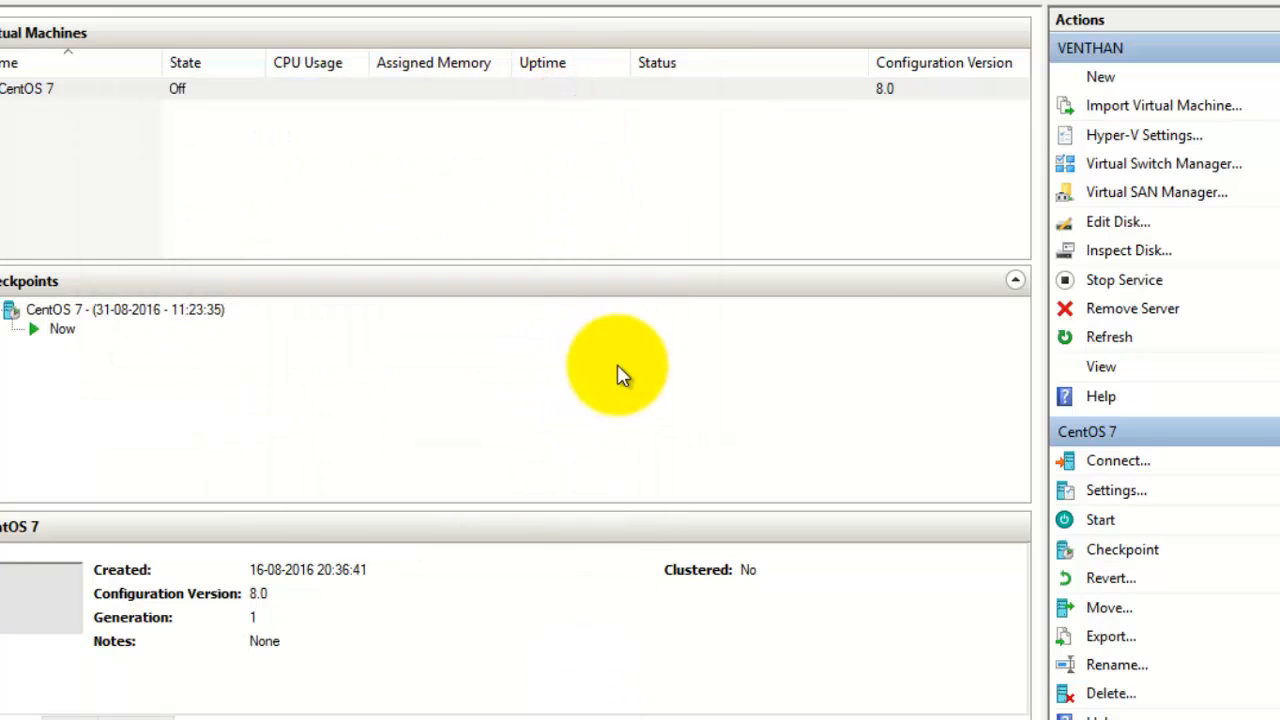
mouse_move(877, 218)
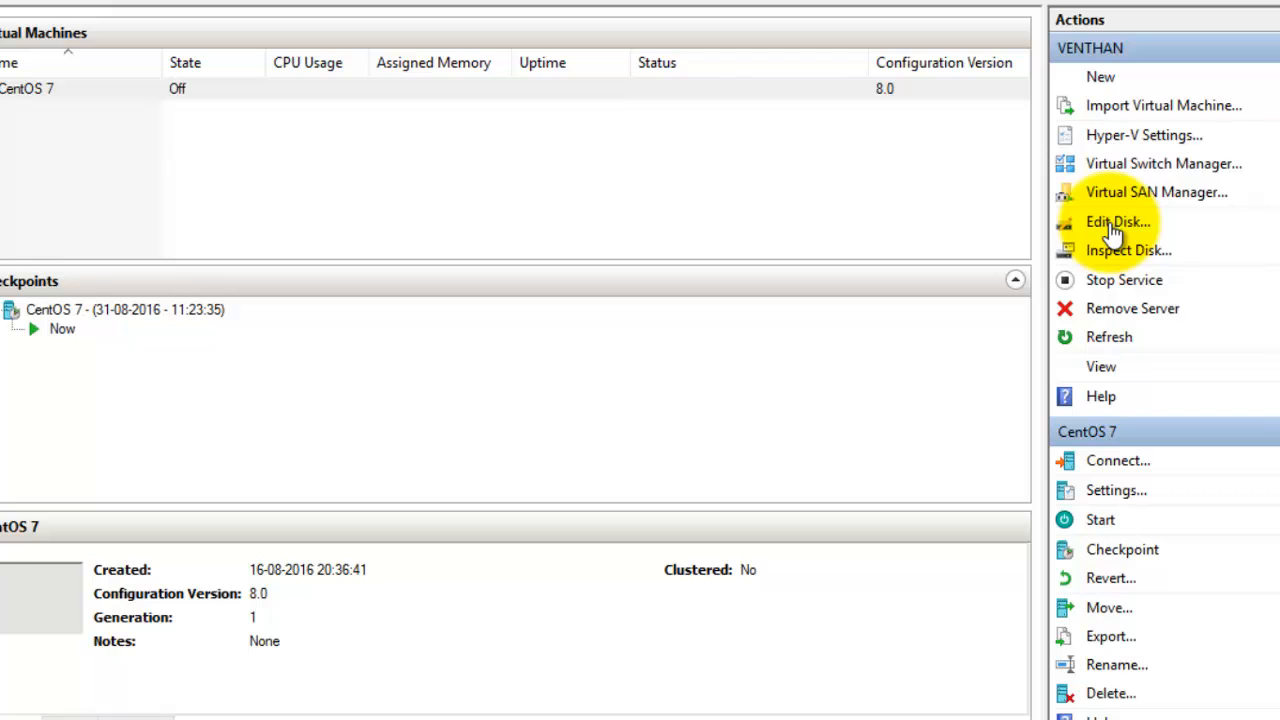
mouse_move(1120, 228)
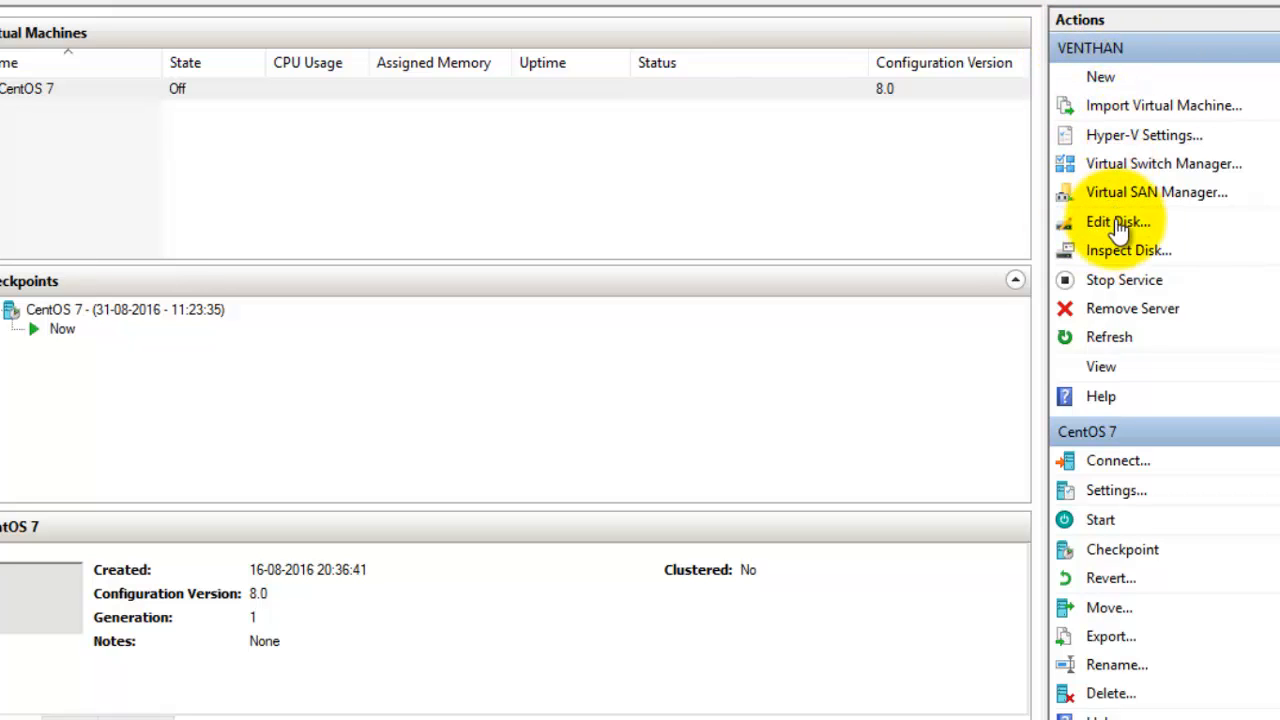
left_click(1114, 221)
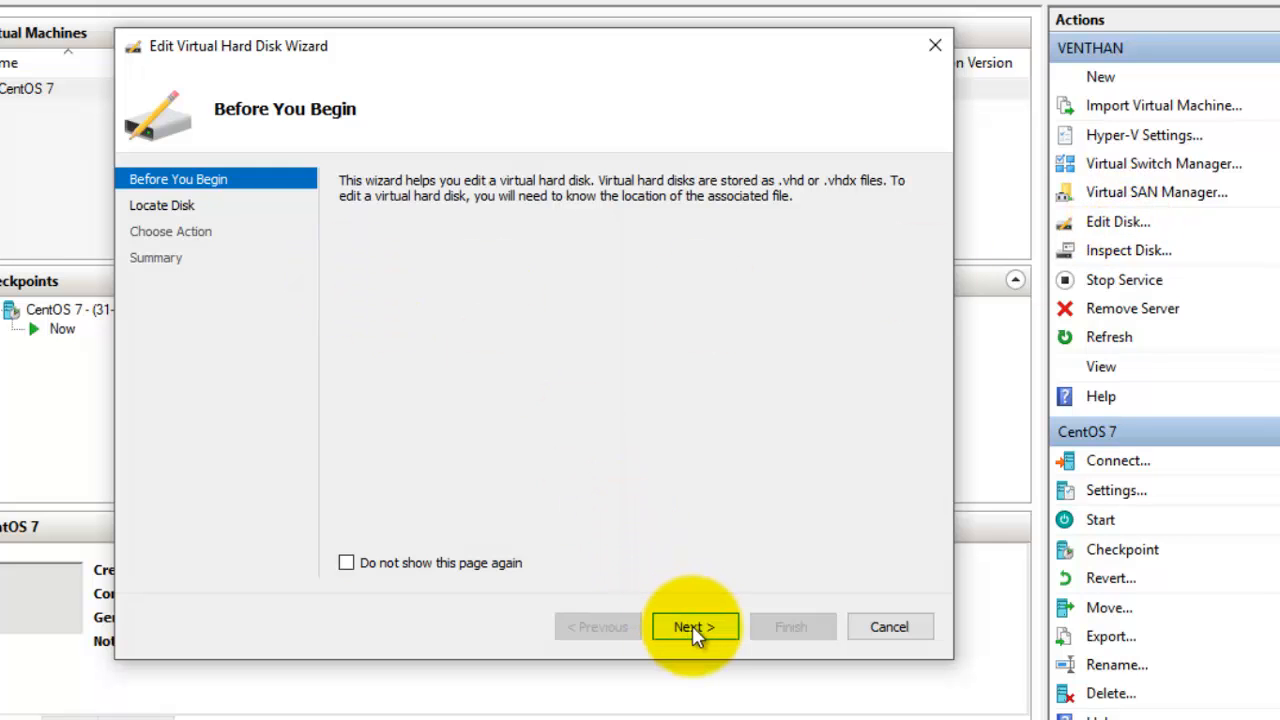
left_click(694, 626)
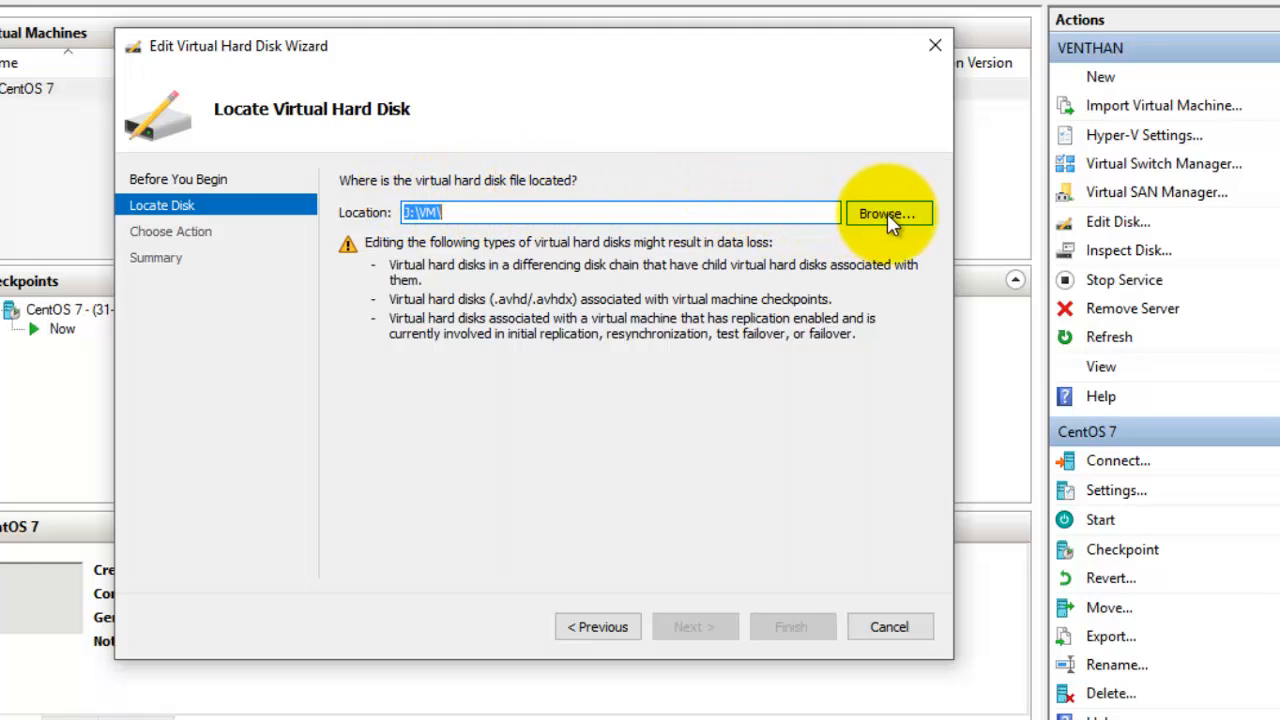
Select J:\VM\CentOS 7\Virtual Hard Disks\CentOS 7.vhdx as the disk to edit.
left_click(888, 213)
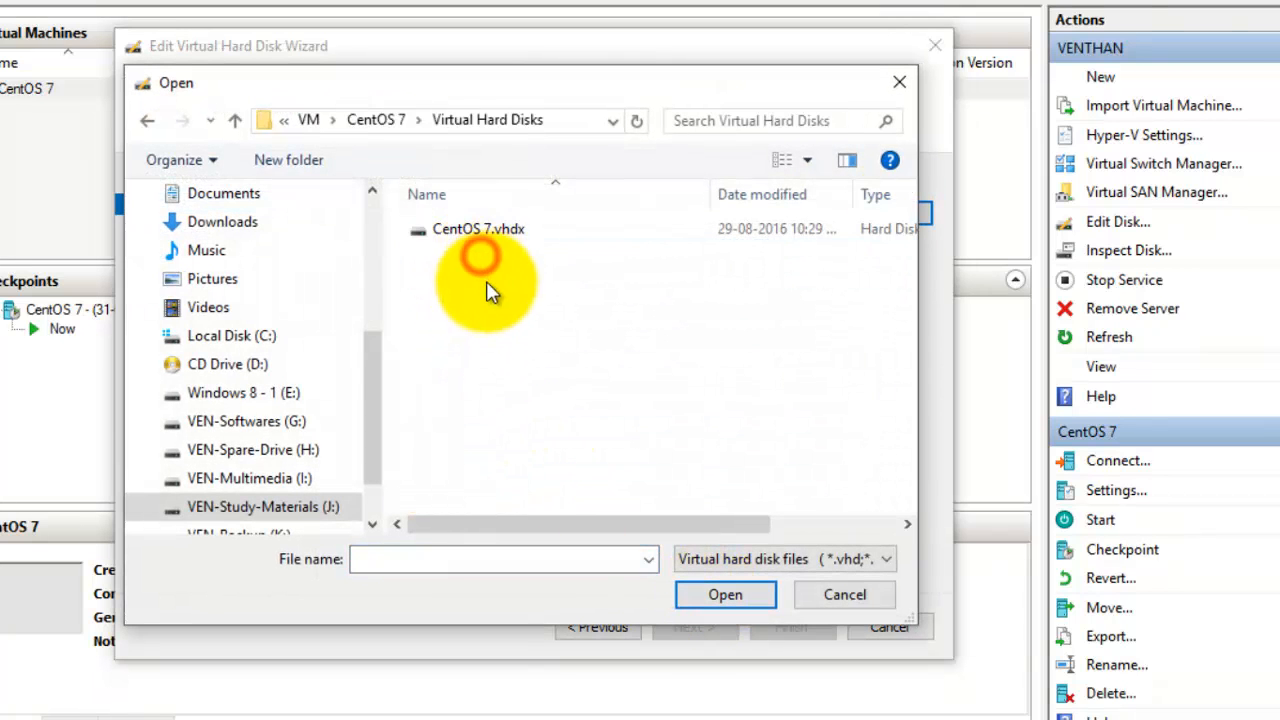
left_click(477, 229)
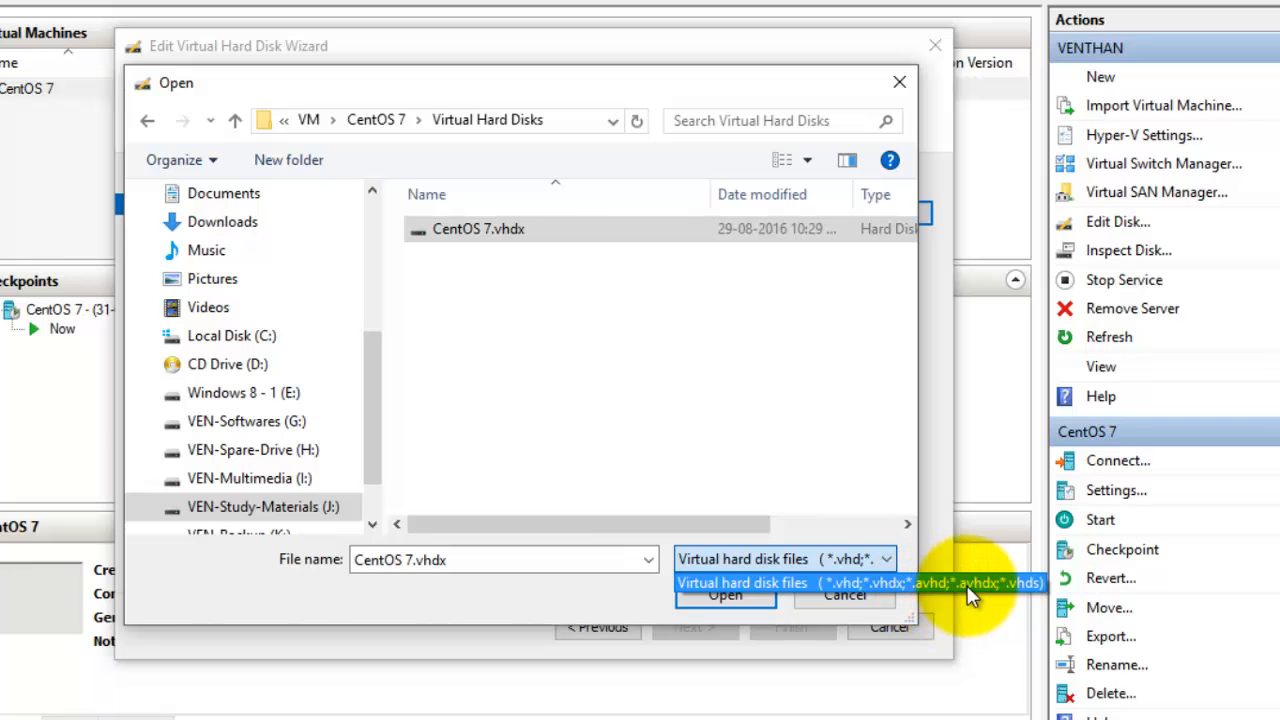
mouse_move(995, 600)
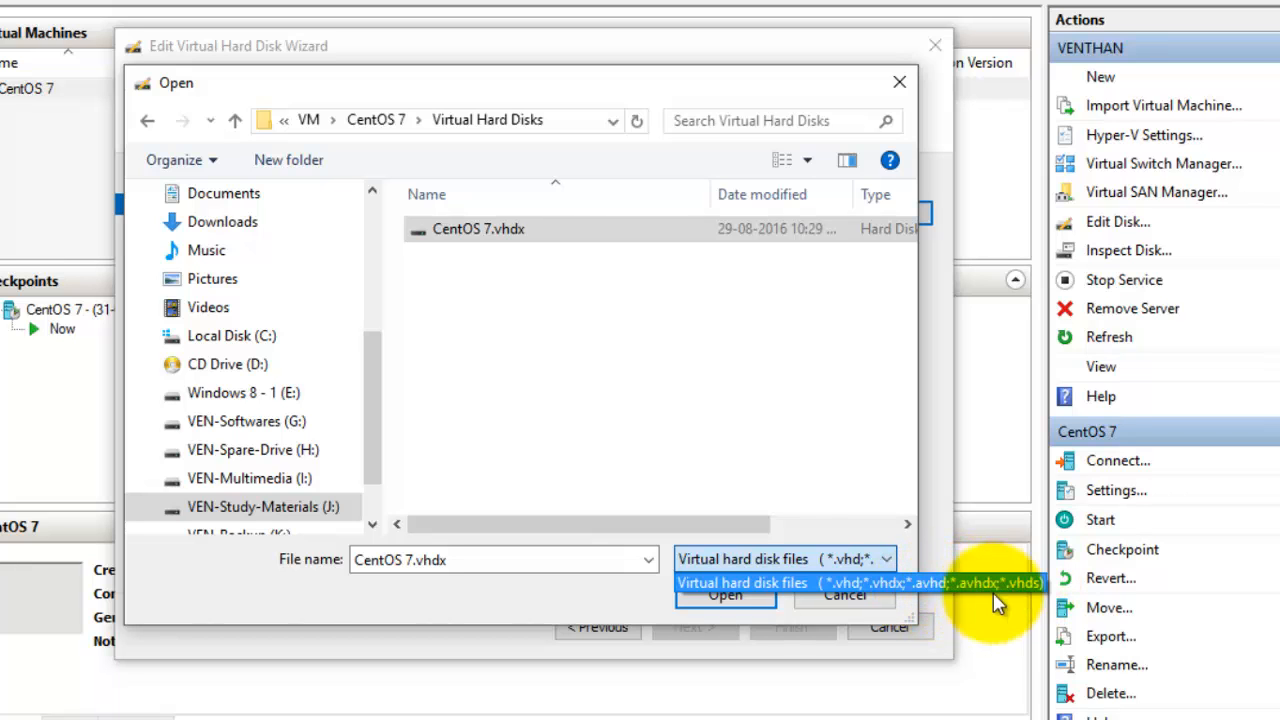
left_click(725, 595)
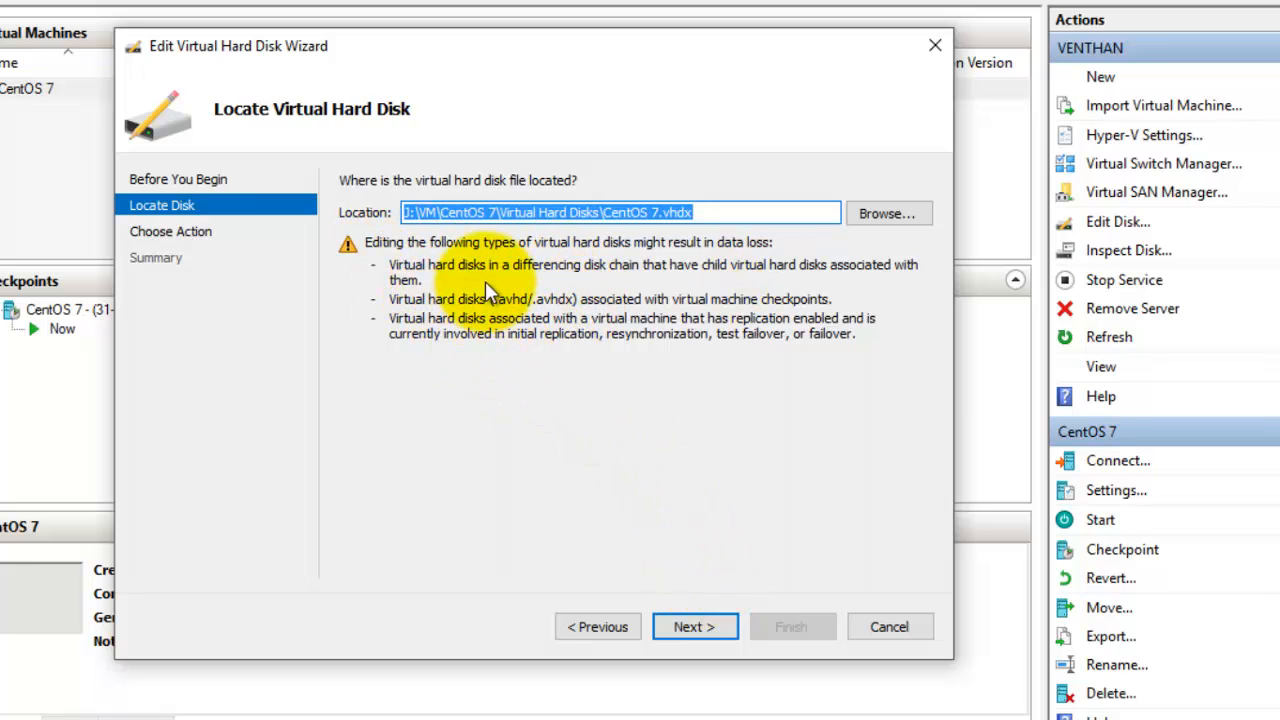
mouse_move(607, 343)
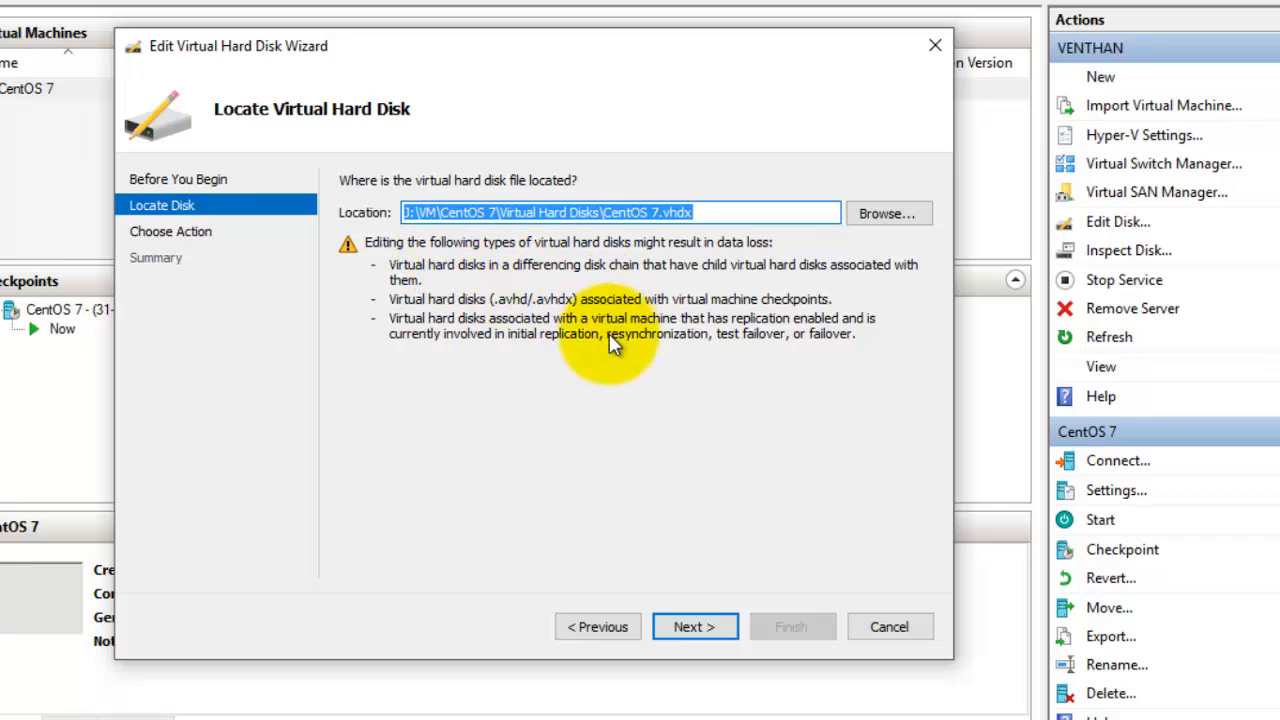
mouse_move(585, 370)
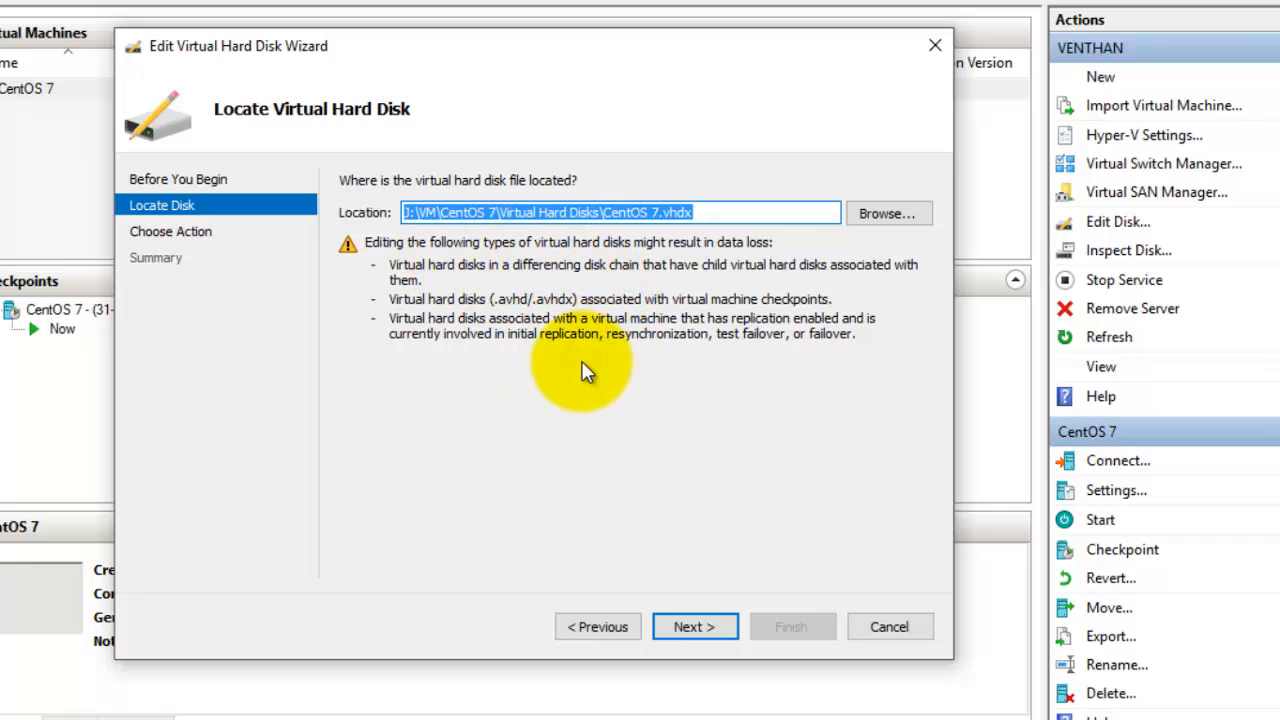
mouse_move(567, 382)
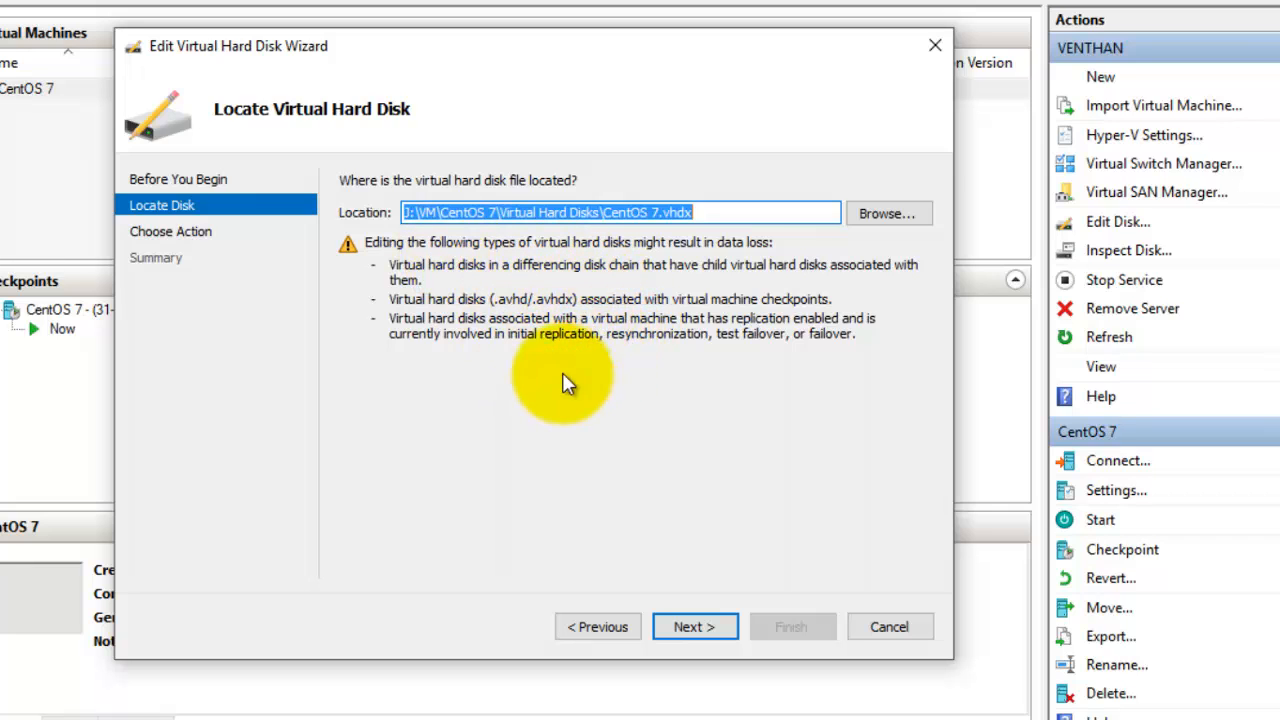
mouse_move(392, 178)
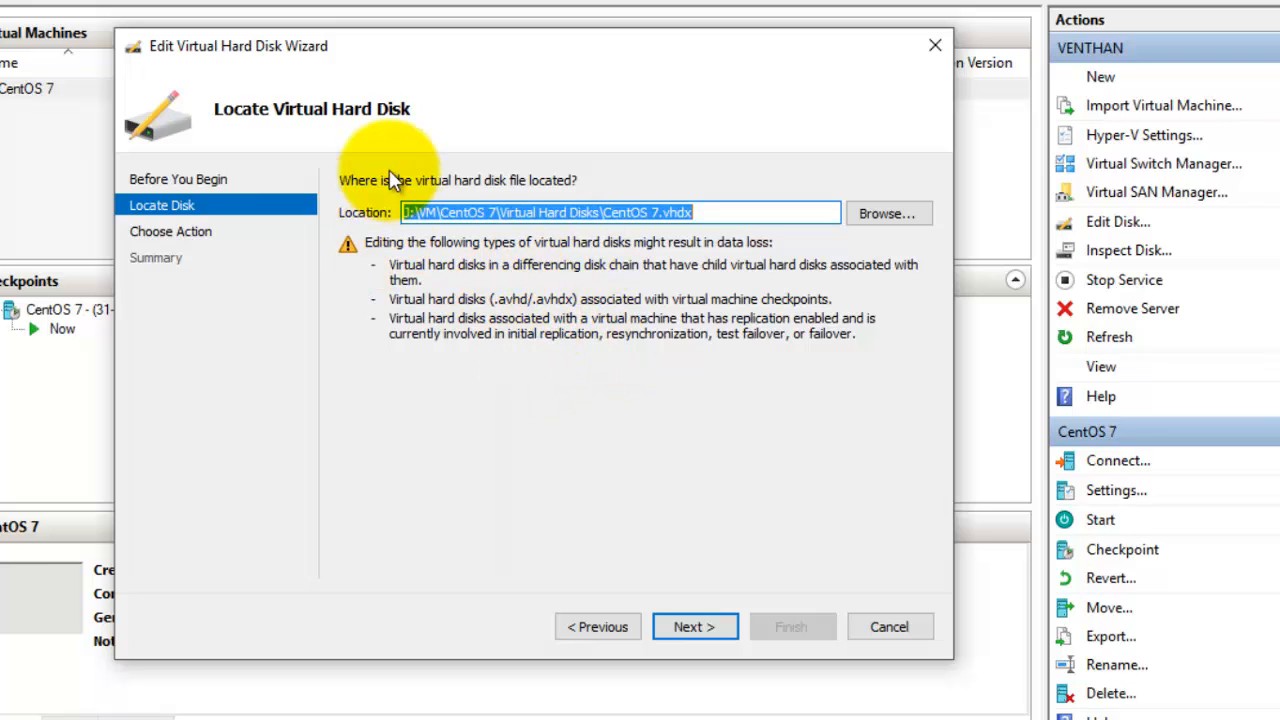
mouse_move(695, 626)
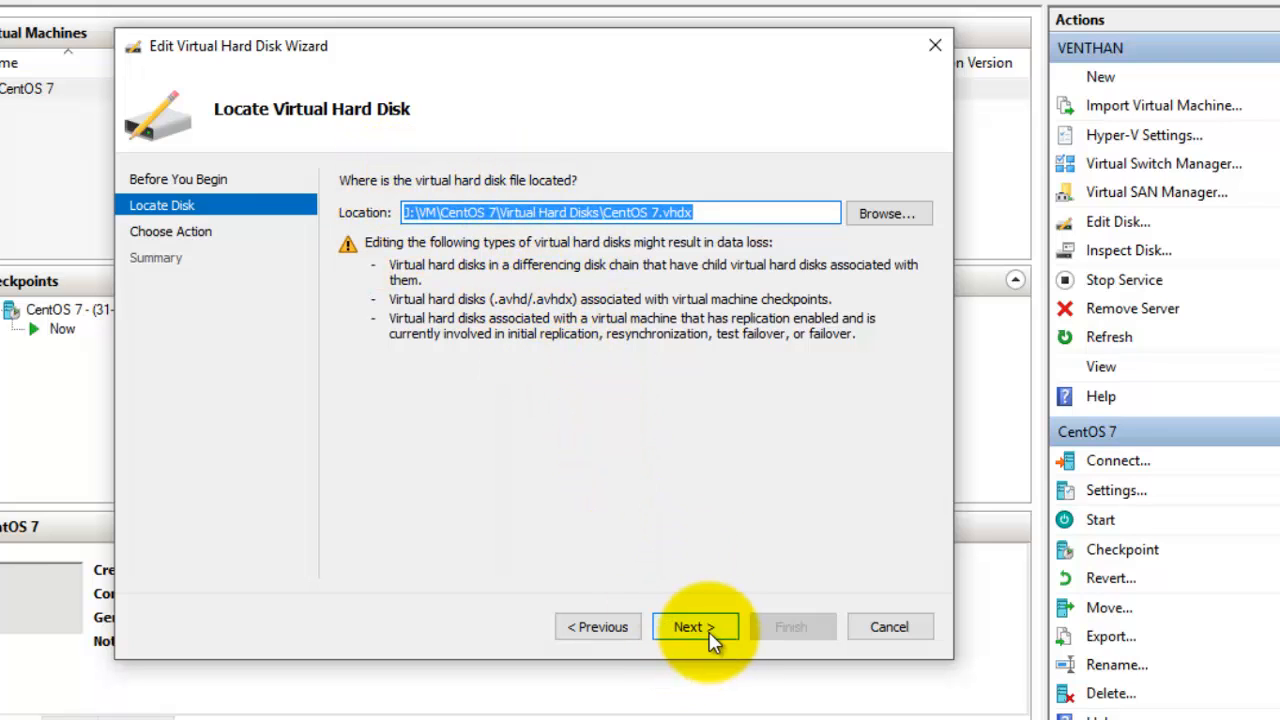
left_click(707, 213)
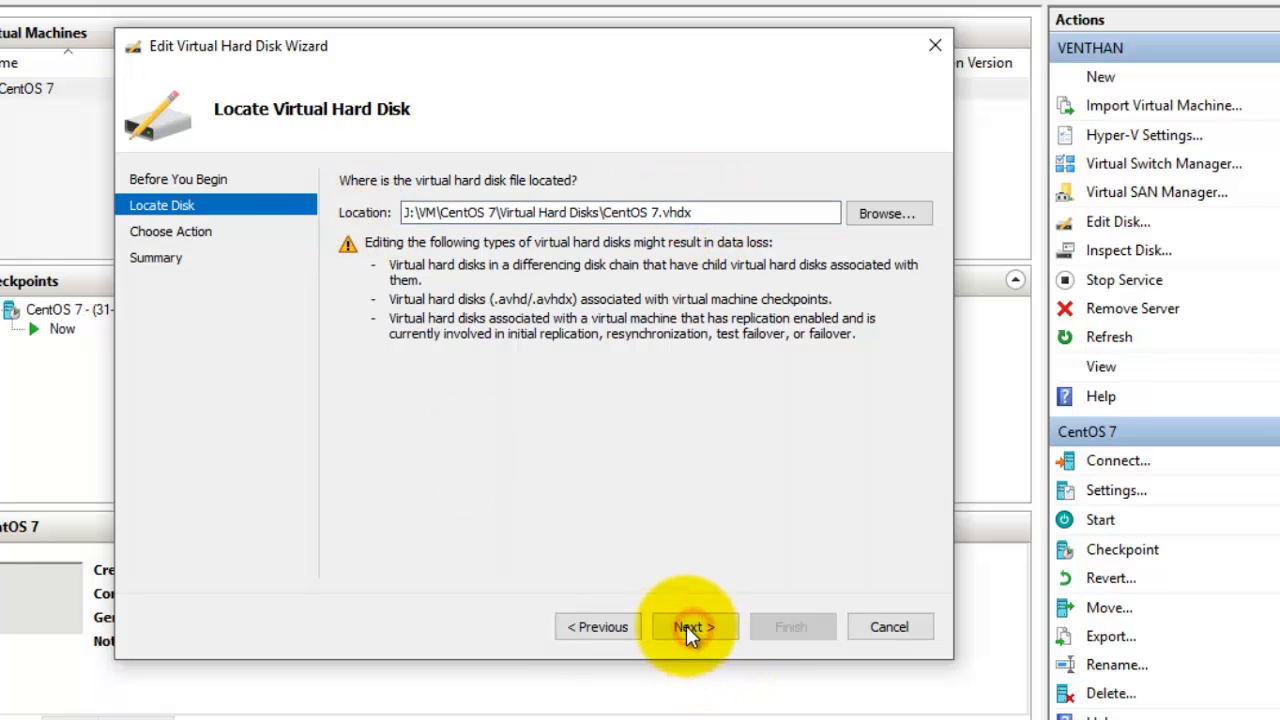
Select Compact as the action on the Choose Action page.
left_click(693, 626)
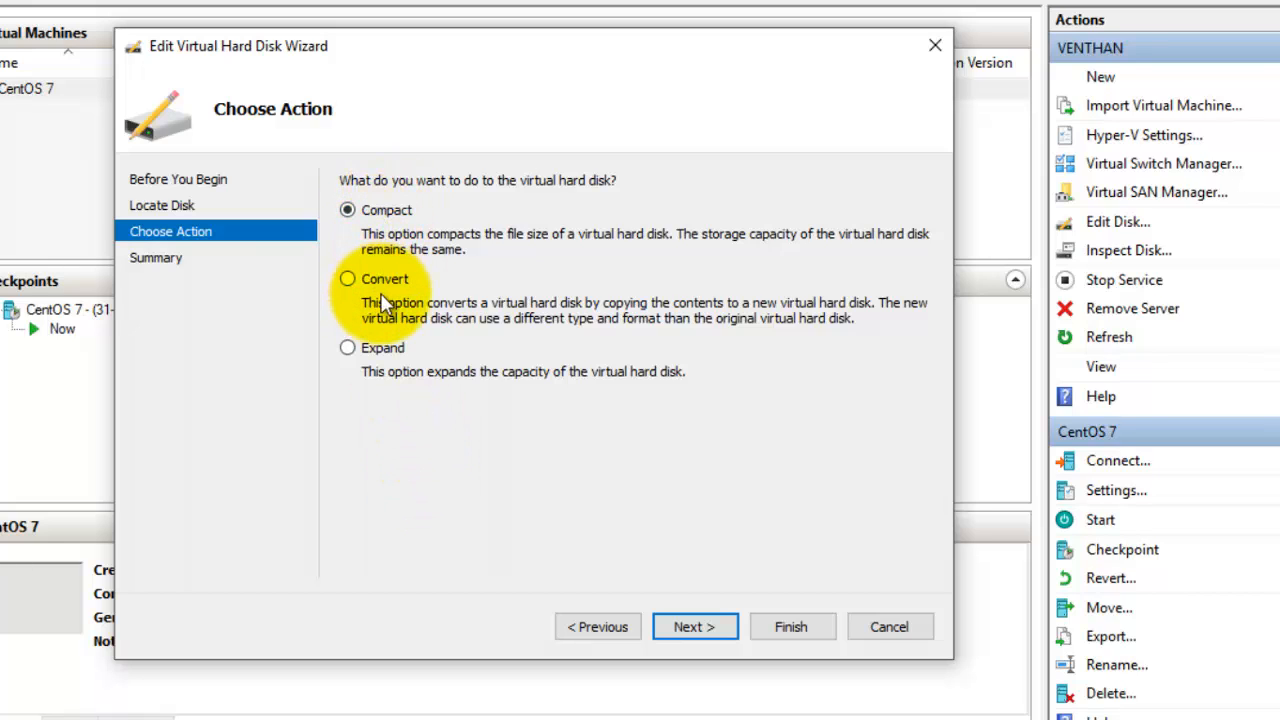
mouse_move(385, 366)
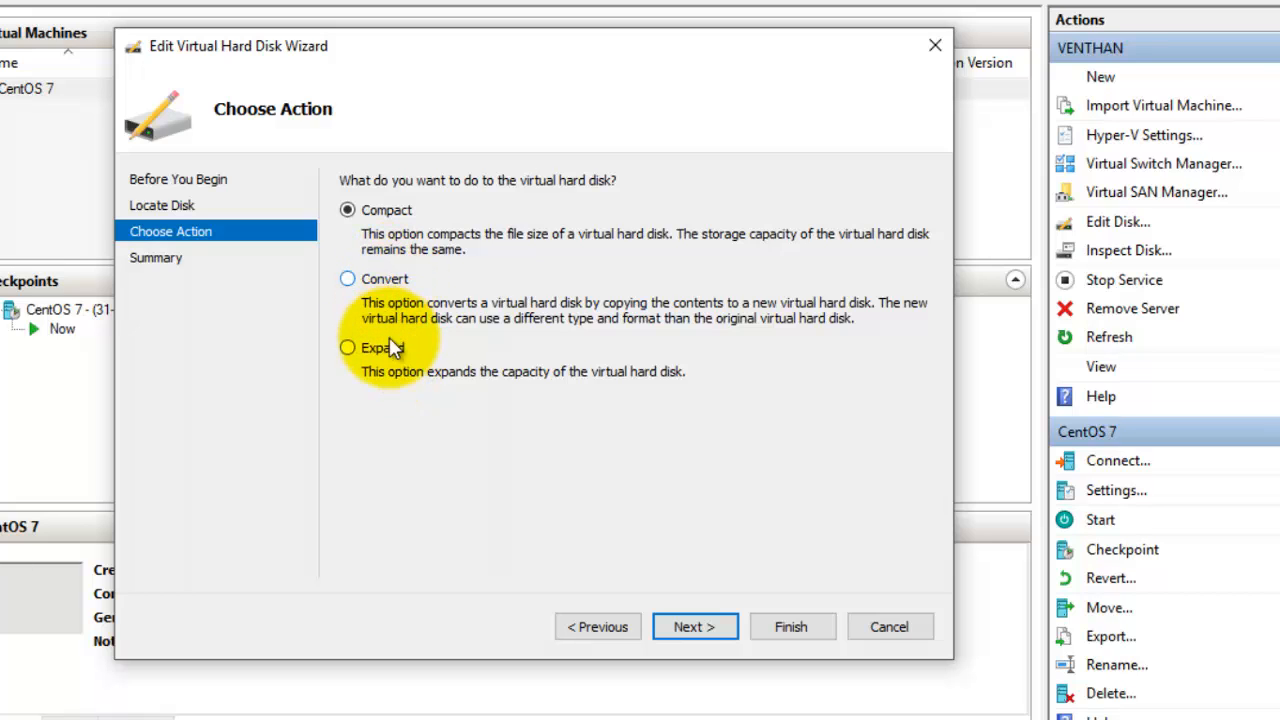
mouse_move(387, 292)
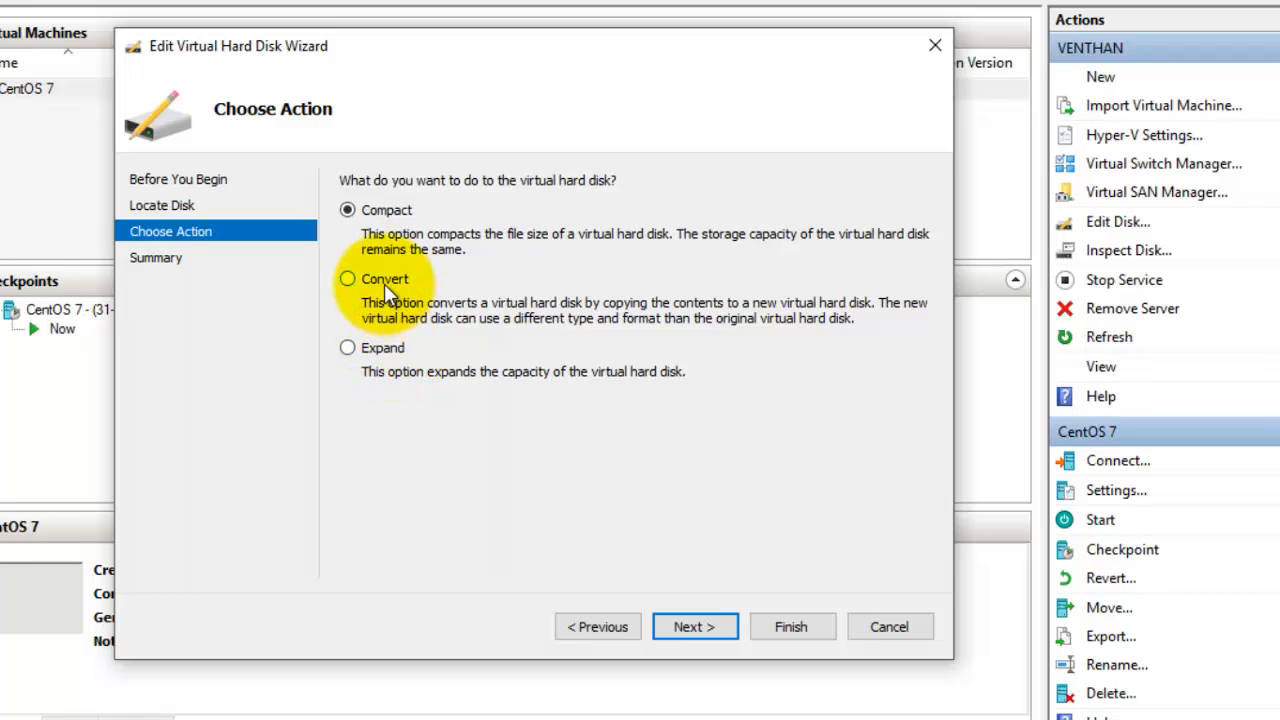
left_click(347, 210)
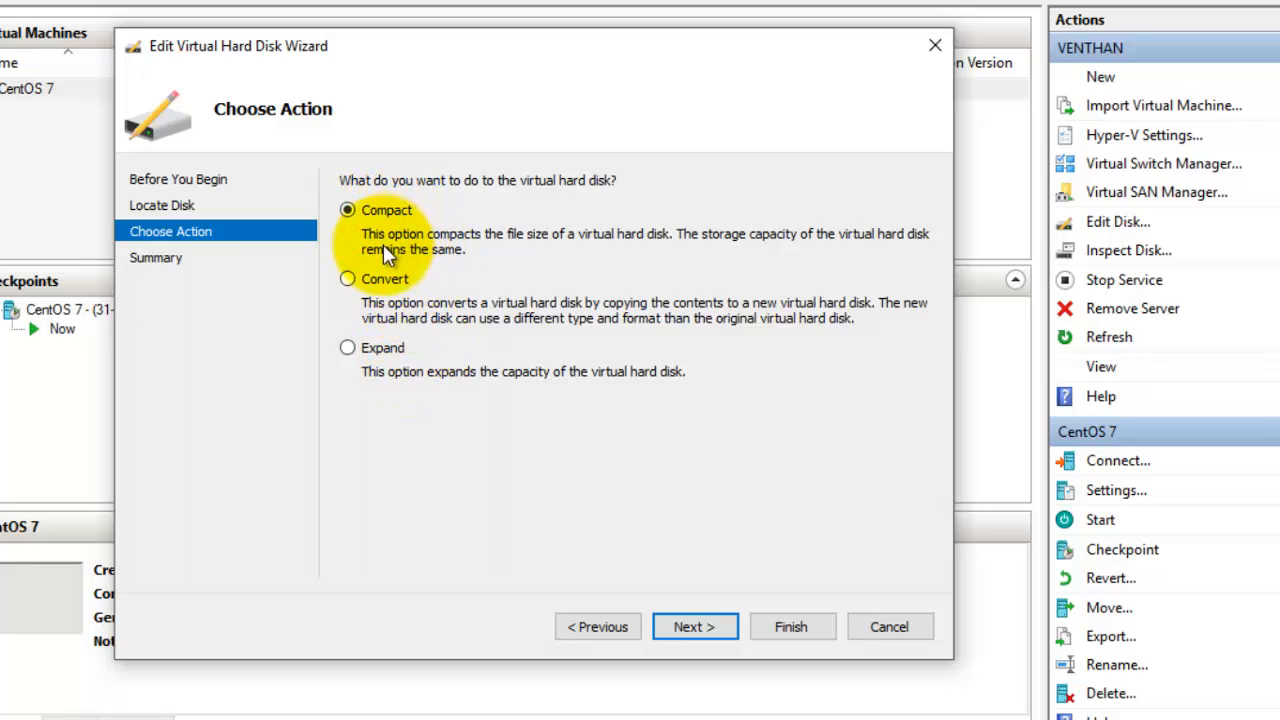
mouse_move(507, 413)
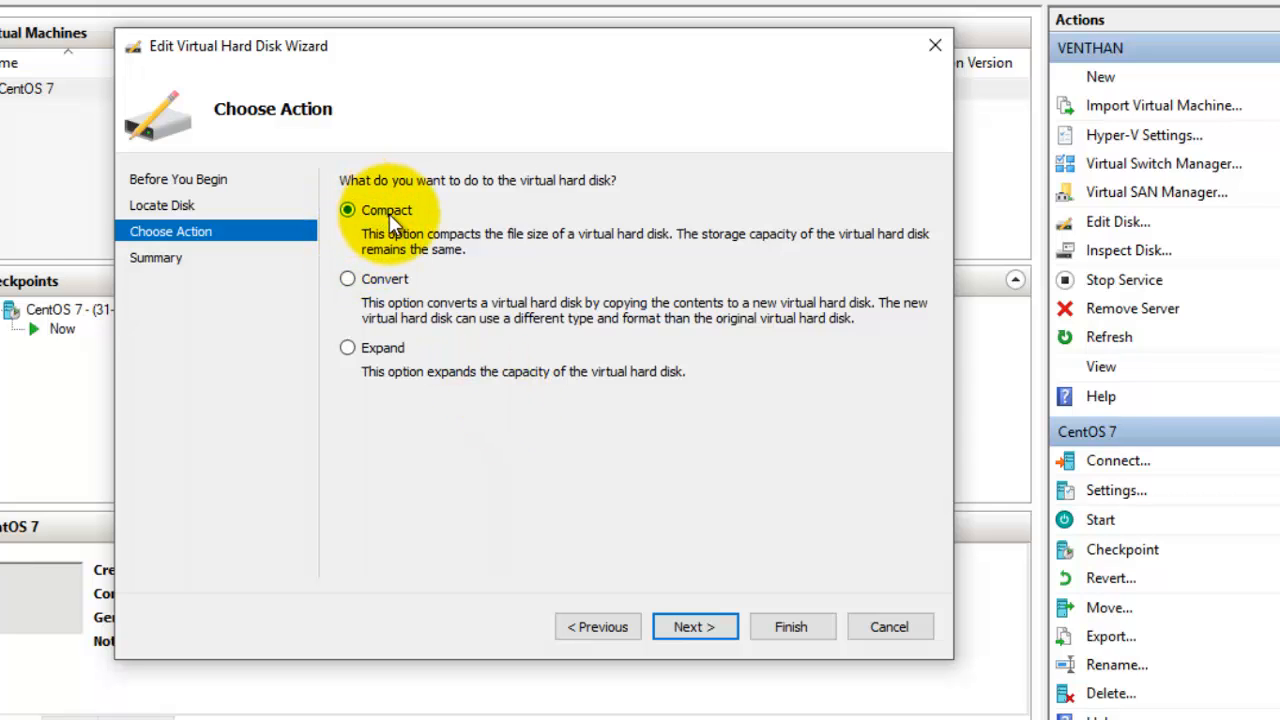
Review the Compact summary for CentOS 7.vhdx and finish the wizard.
left_click(694, 626)
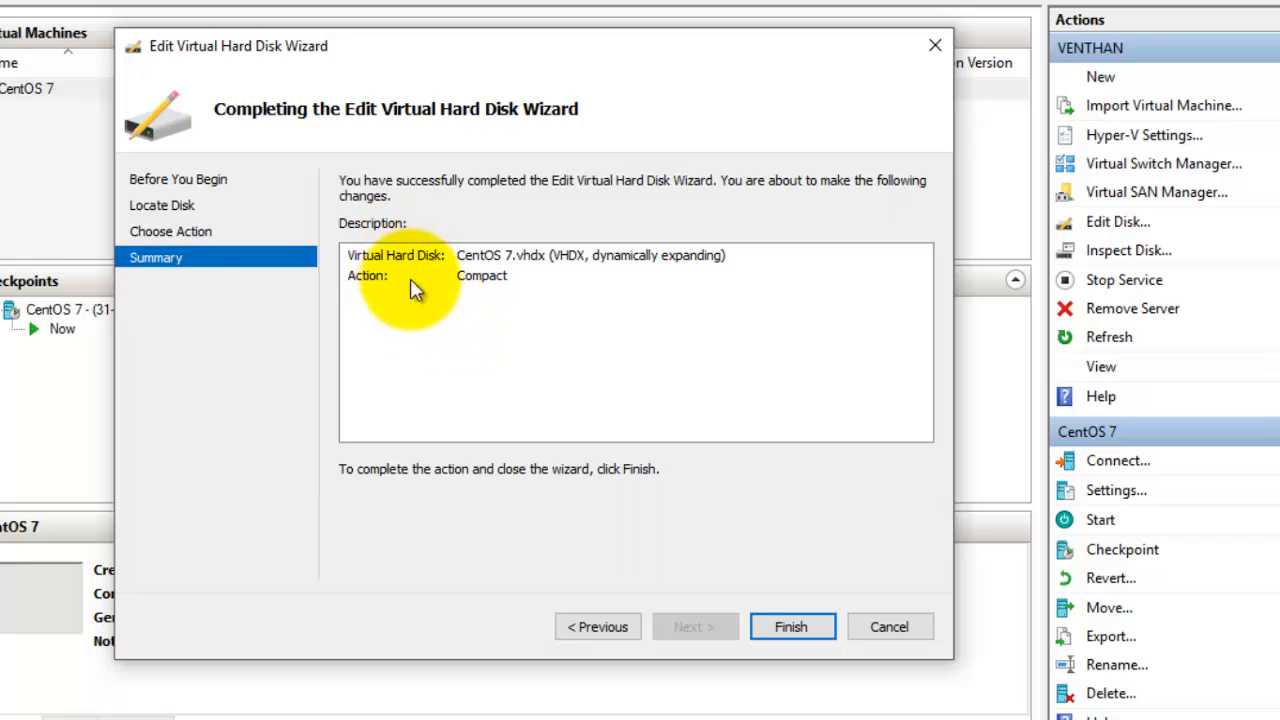
left_click(476, 277)
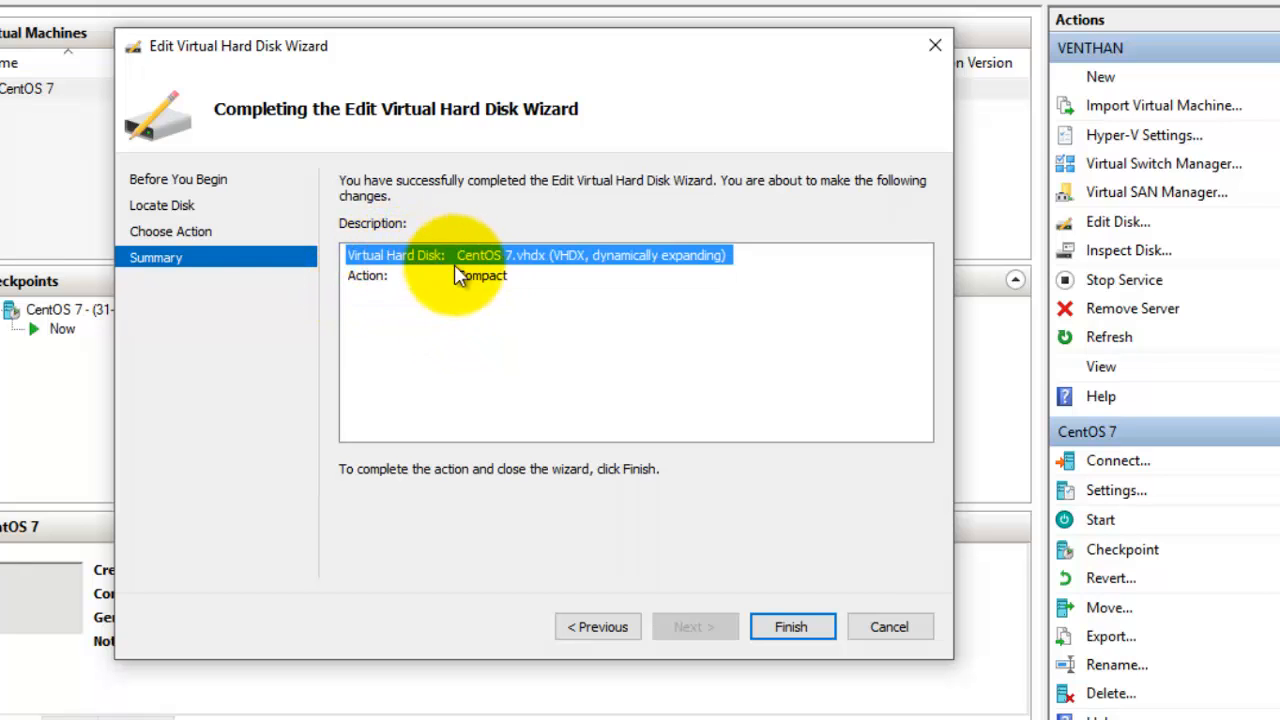
mouse_move(516, 288)
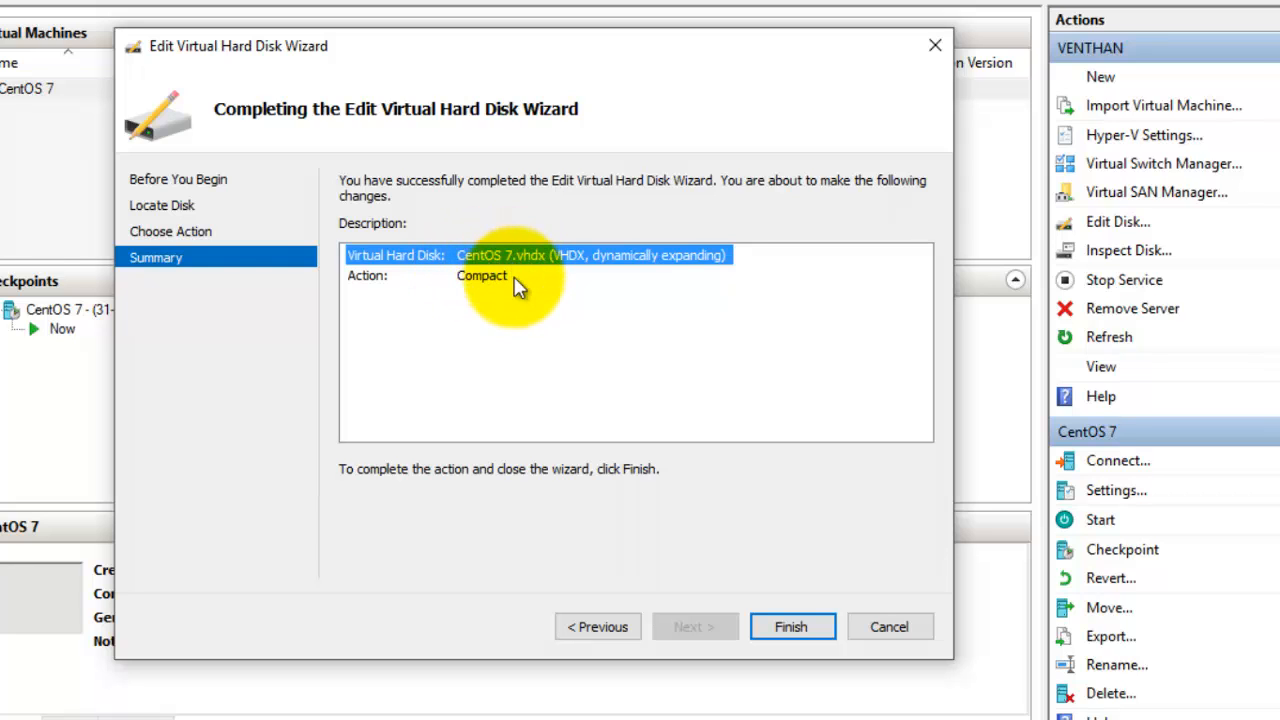
mouse_move(180, 210)
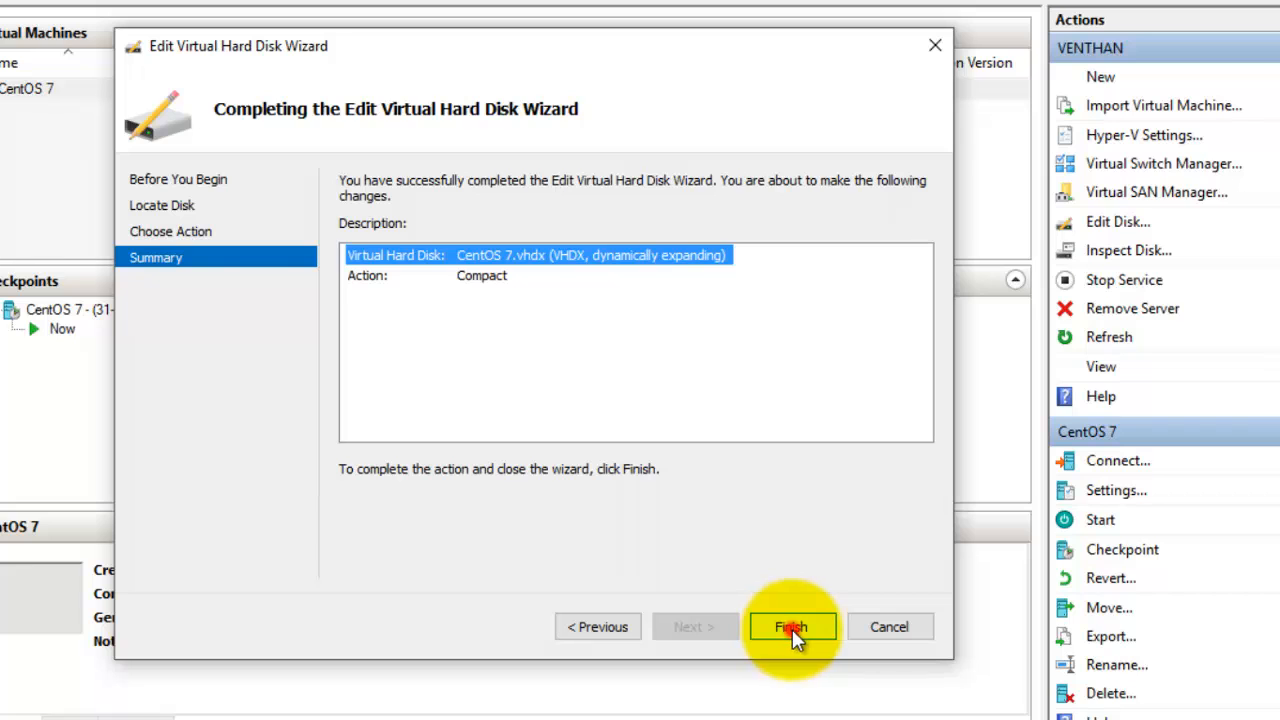
left_click(791, 626)
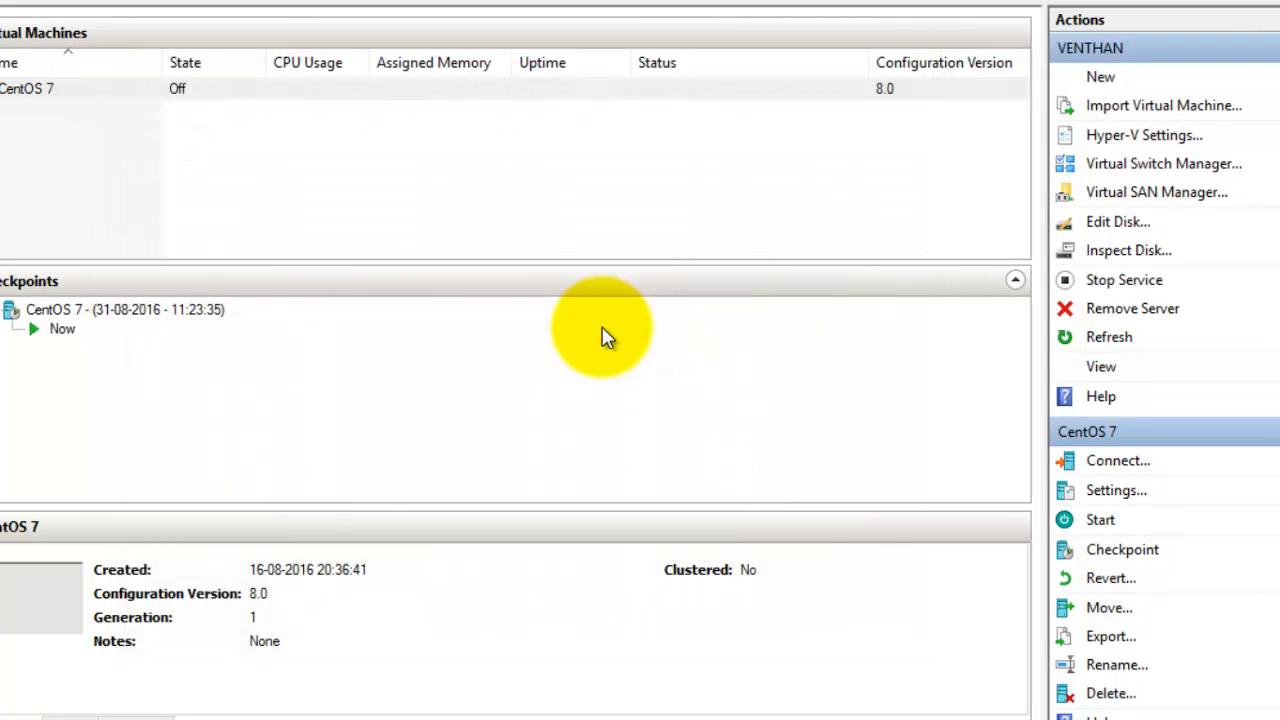
mouse_move(708, 423)
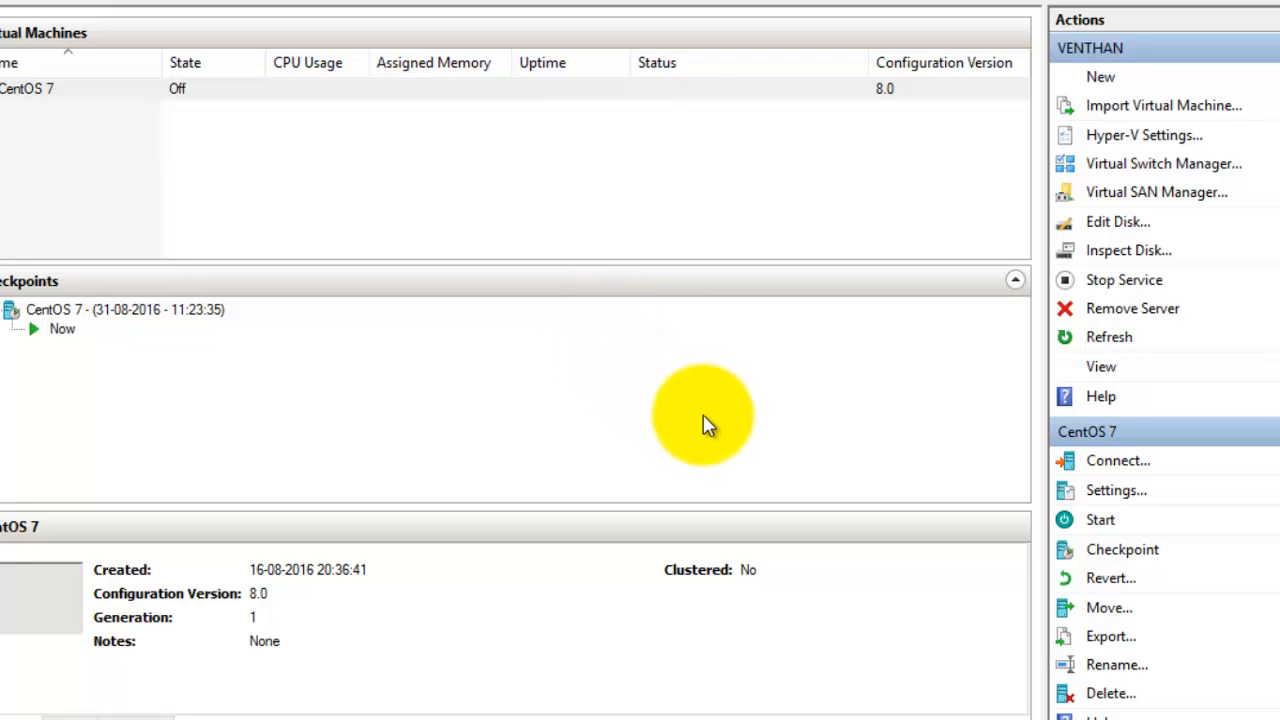
Re-inspect the compacted CentOS 7.vhdx, still reporting 4.82 GB current size.
left_click(1128, 250)
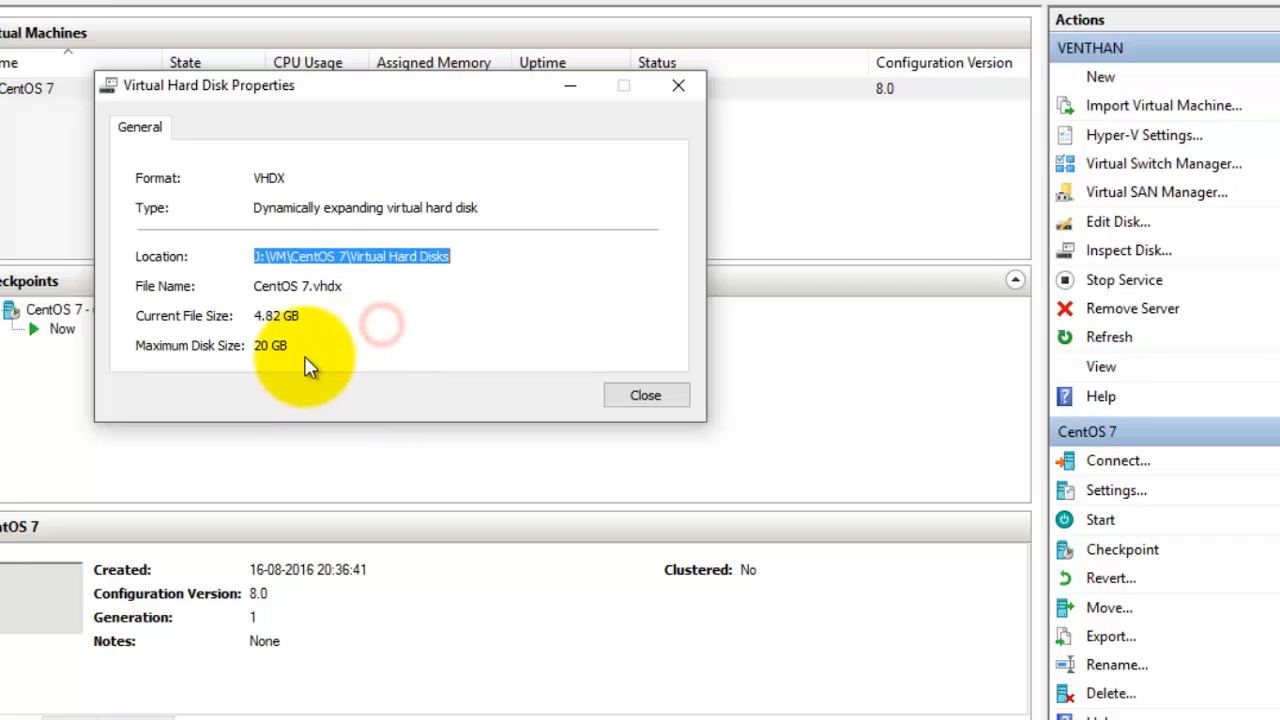
mouse_move(640, 403)
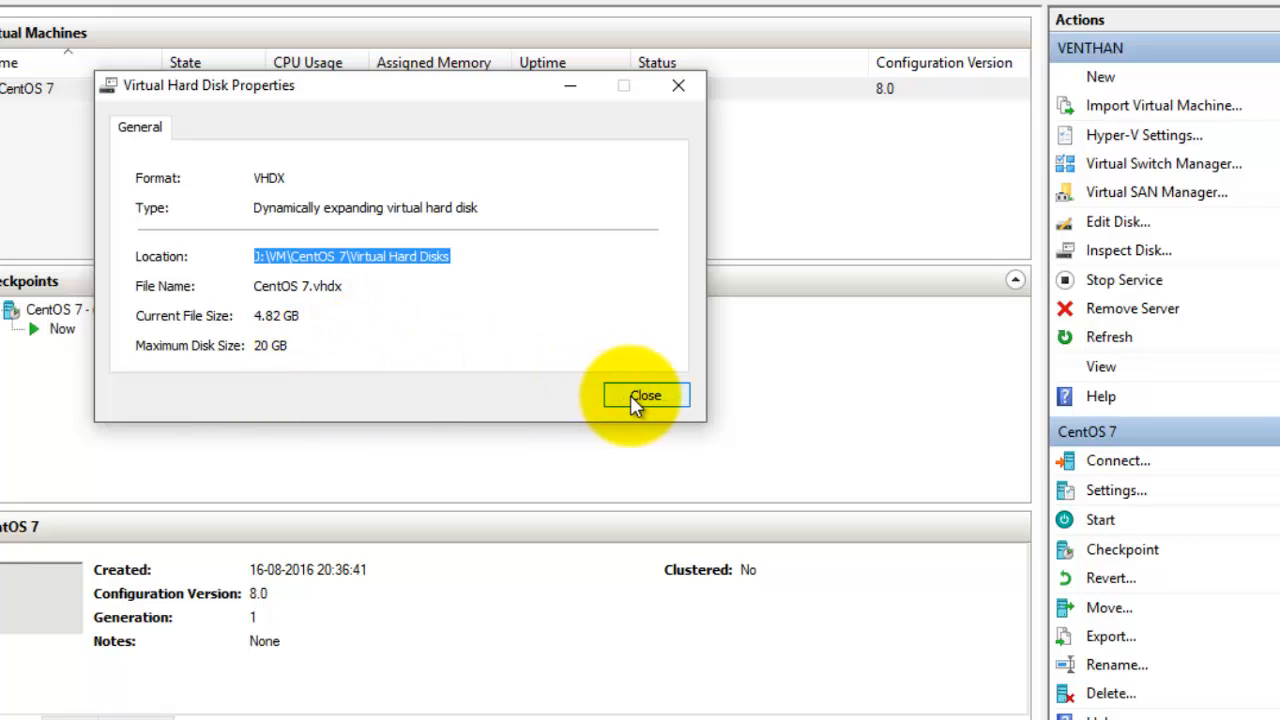
left_click(646, 394)
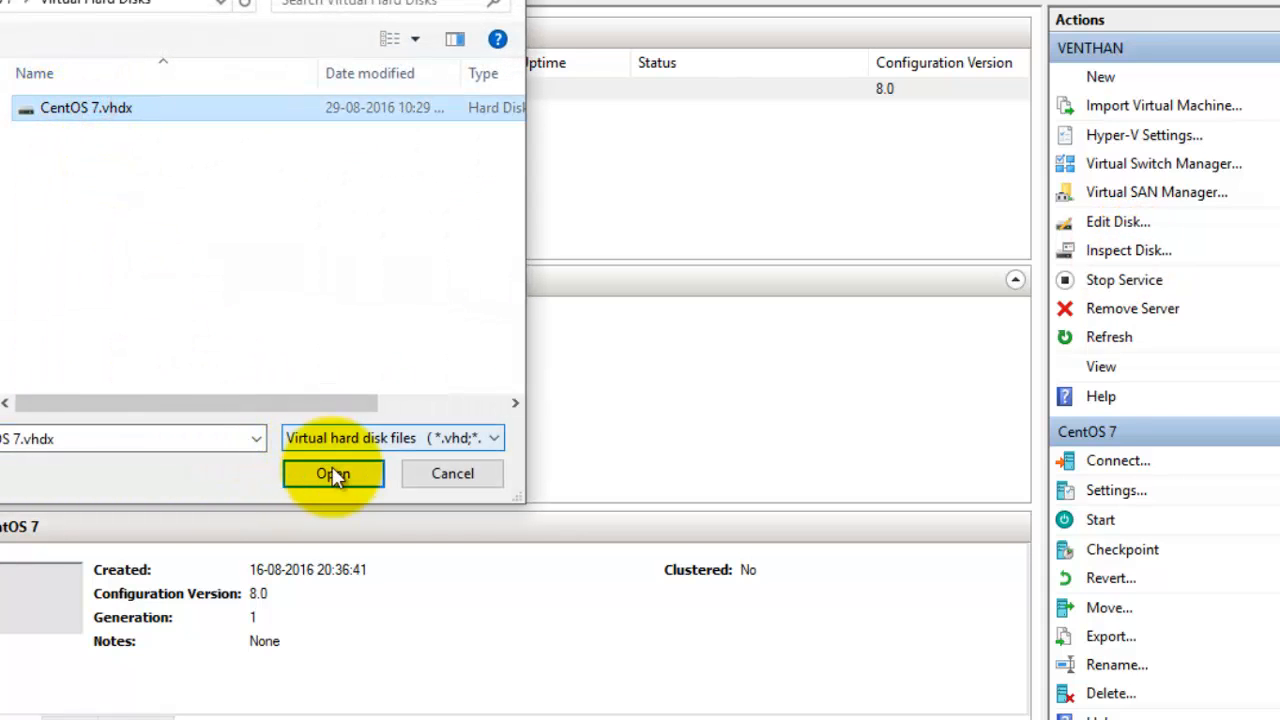
left_click(332, 473)
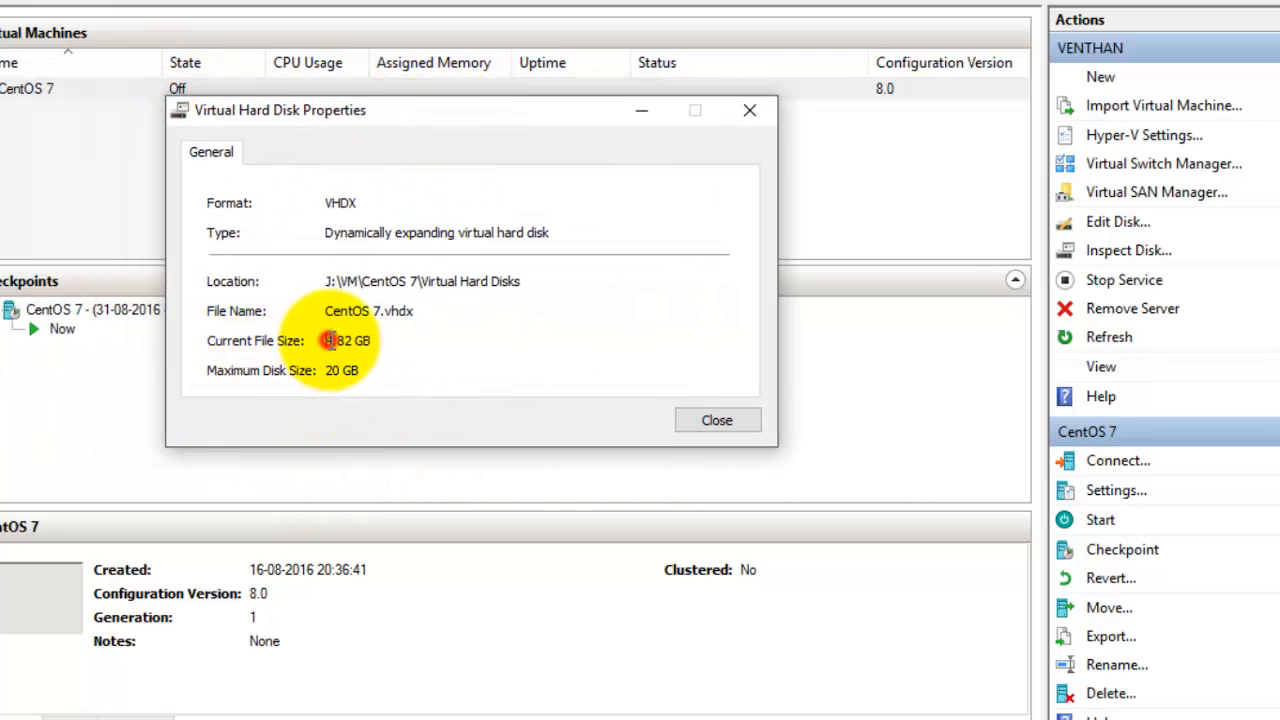
double_click(345, 340)
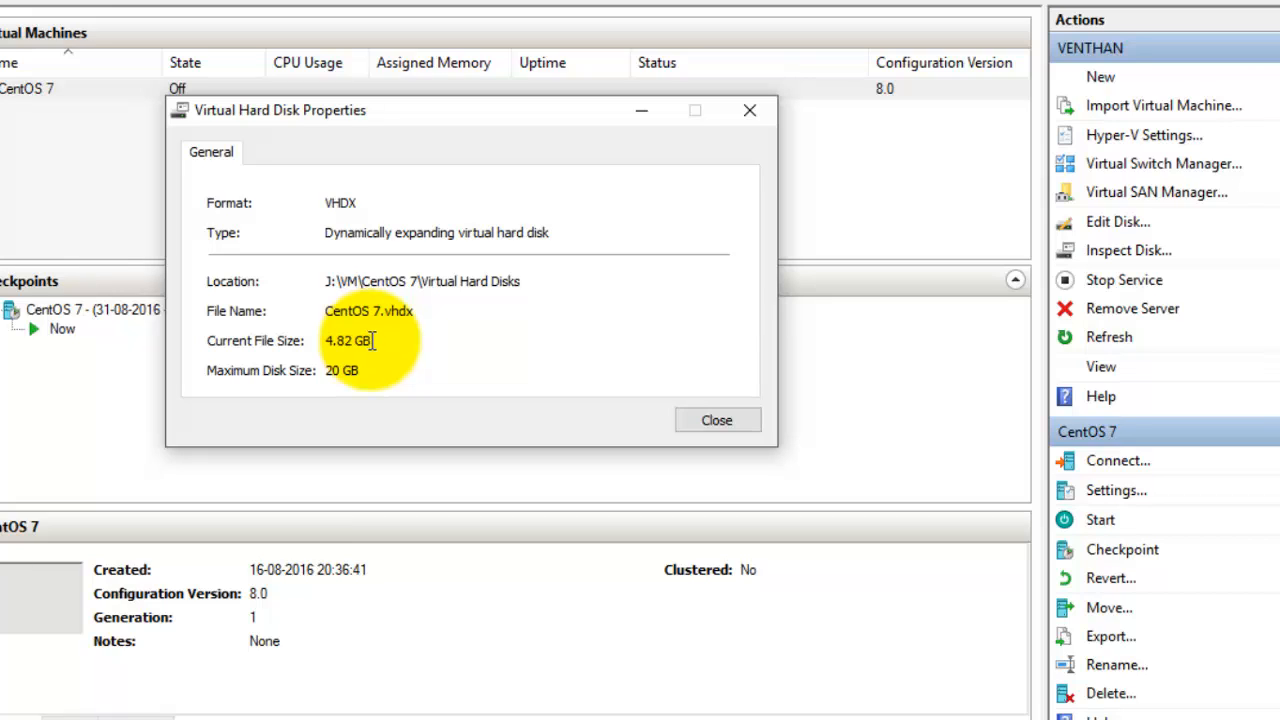
Open CentOS 7.vhdx's file Properties in File Explorer, showing 4.81 GB.
double_click(345, 340)
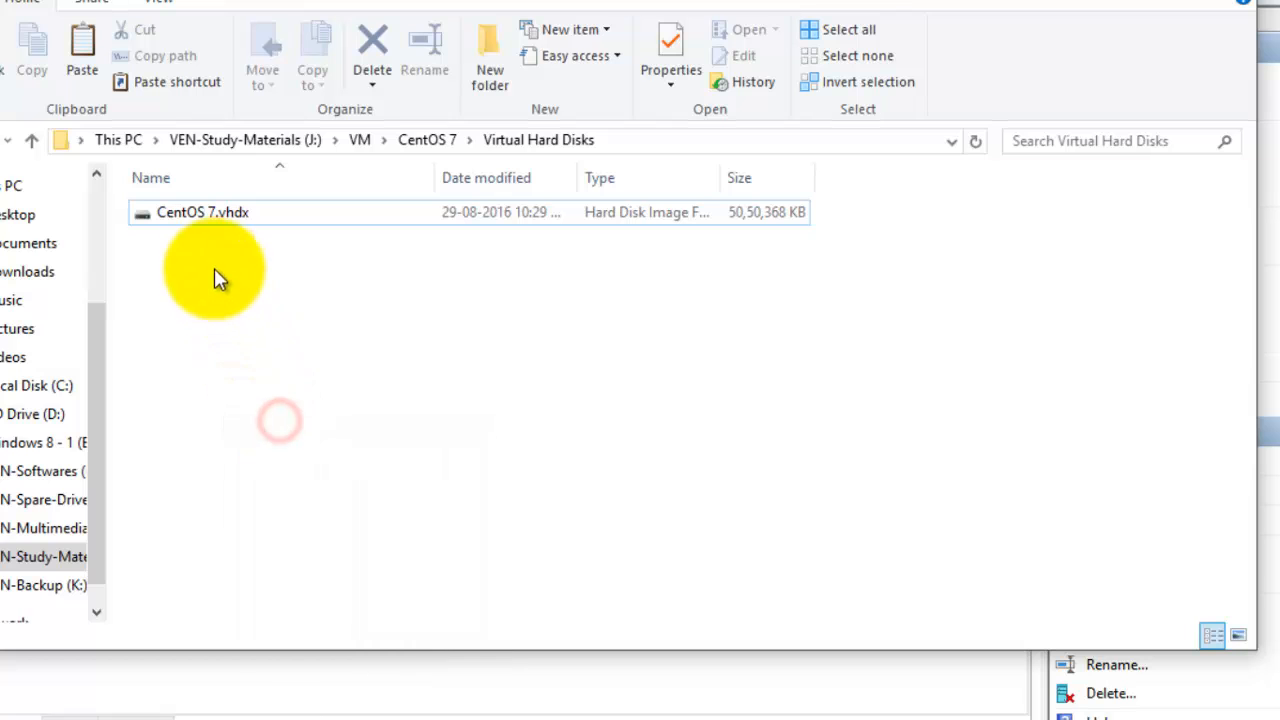
right_click(202, 211)
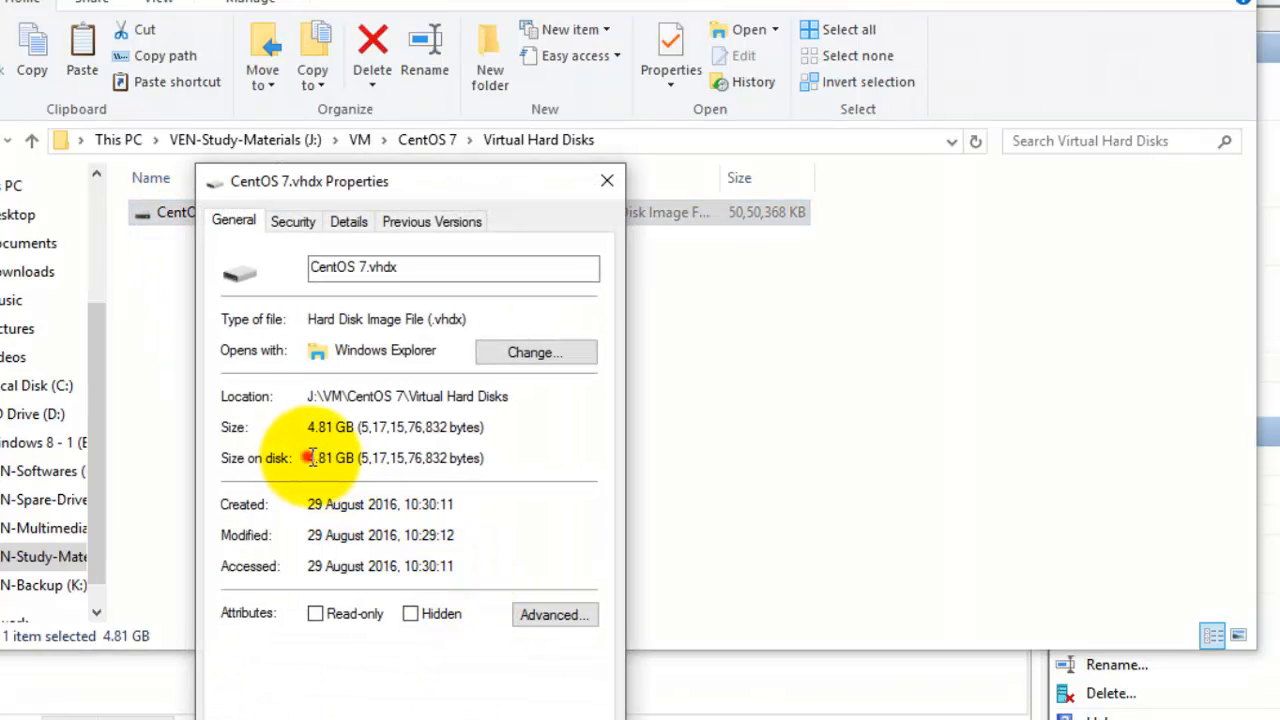
left_click(606, 180)
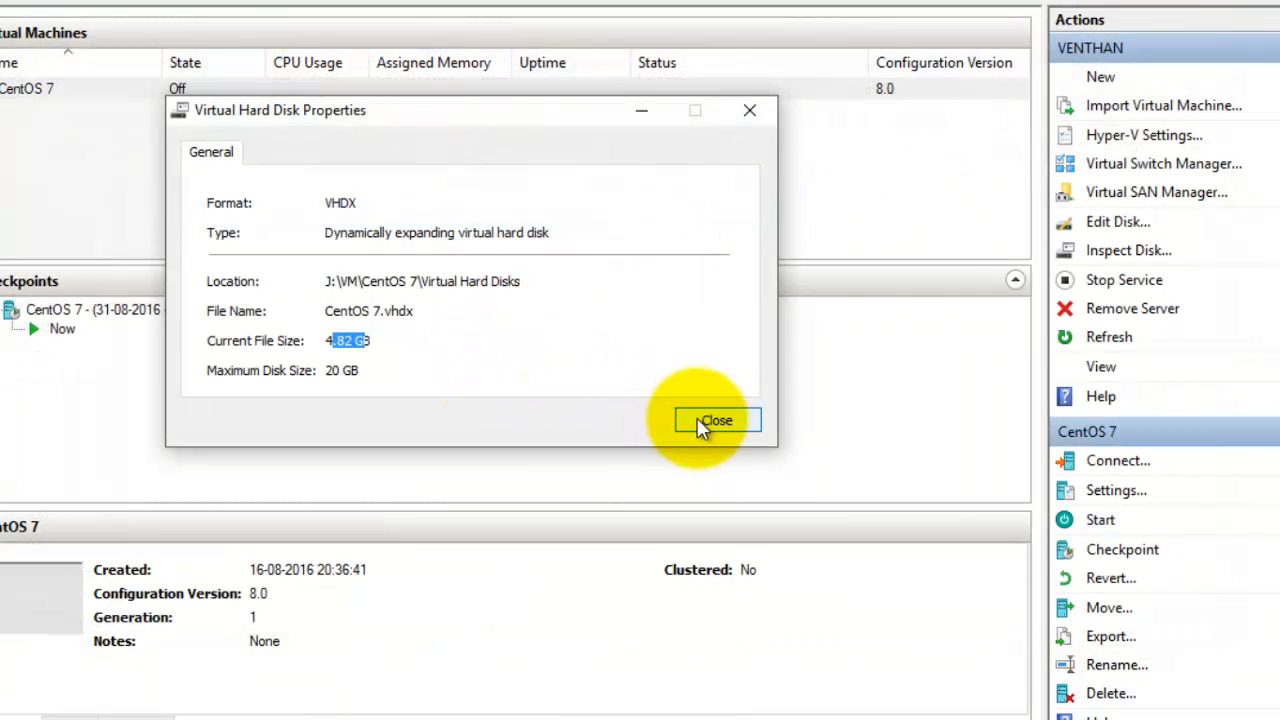
Close the disk properties window and reselect the CentOS 7 virtual machine.
left_click(717, 419)
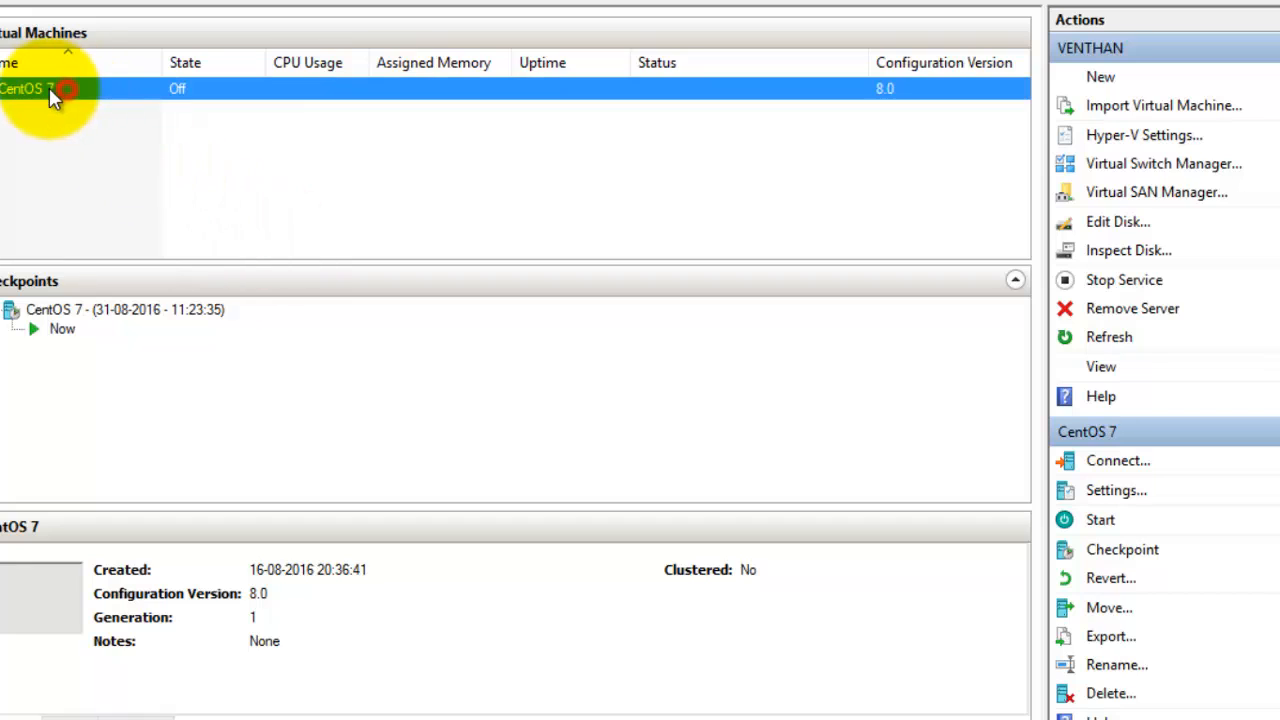
mouse_move(100, 92)
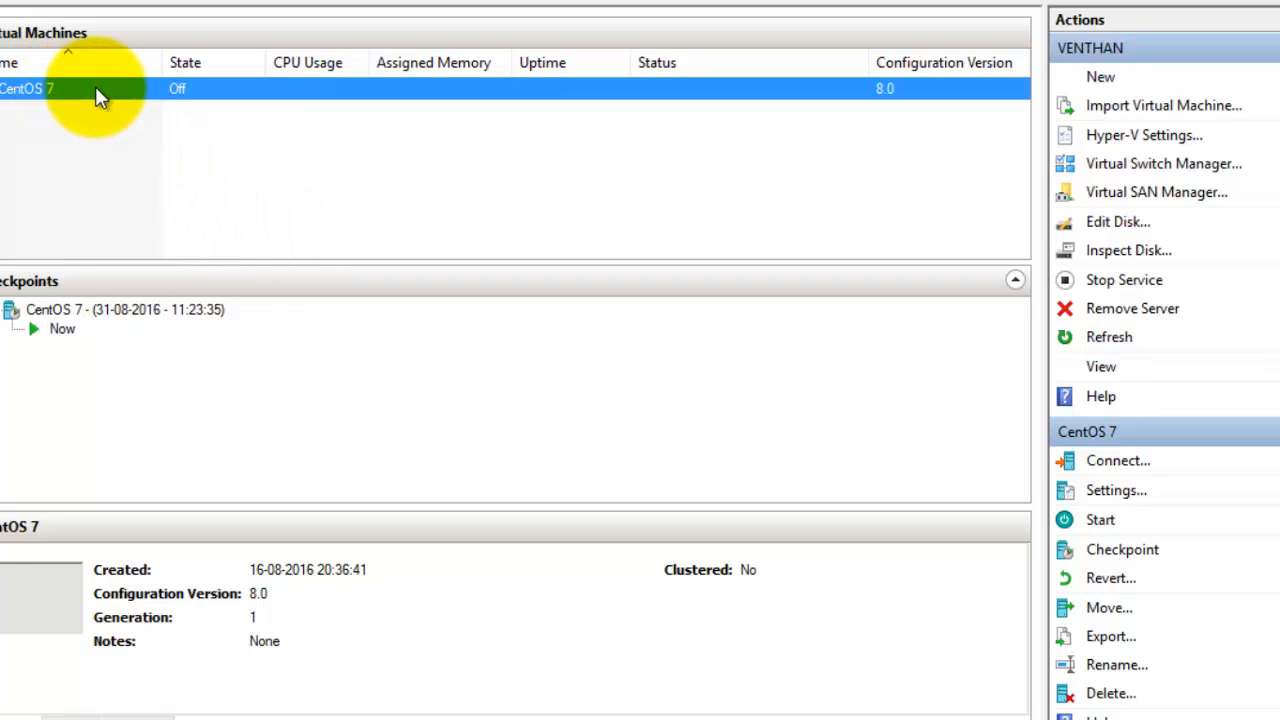
mouse_move(258, 137)
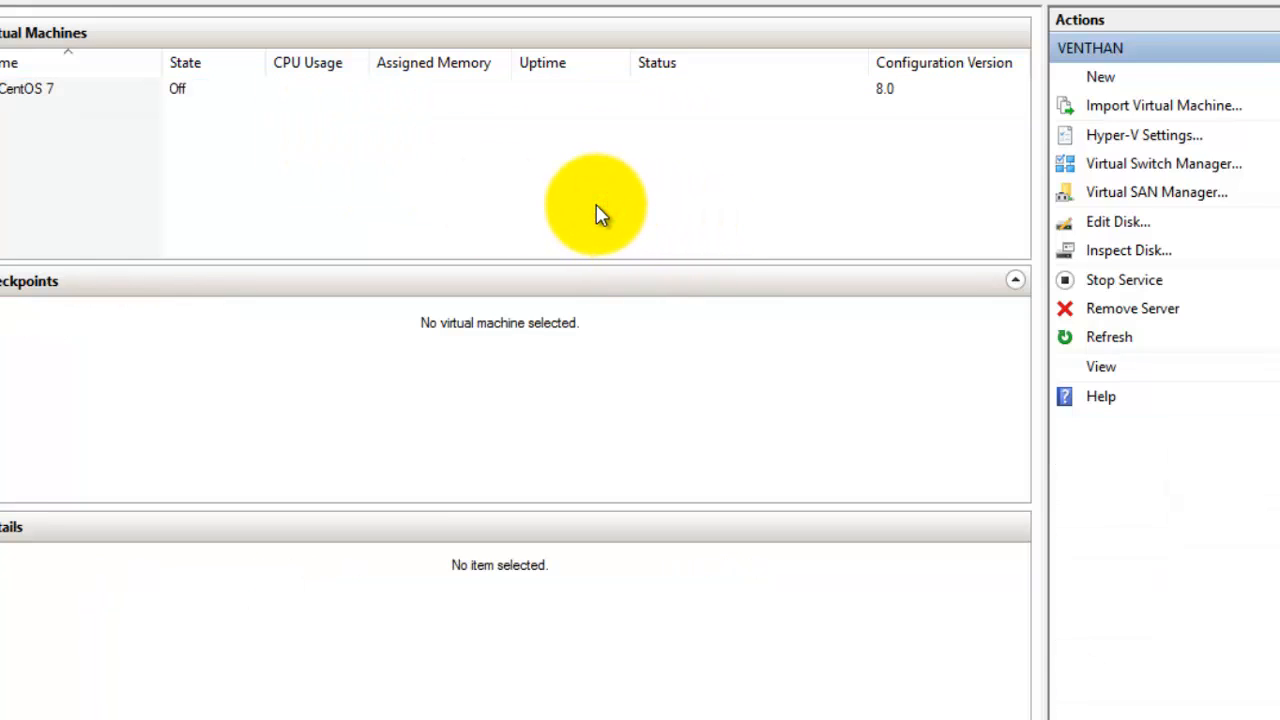
mouse_move(558, 212)
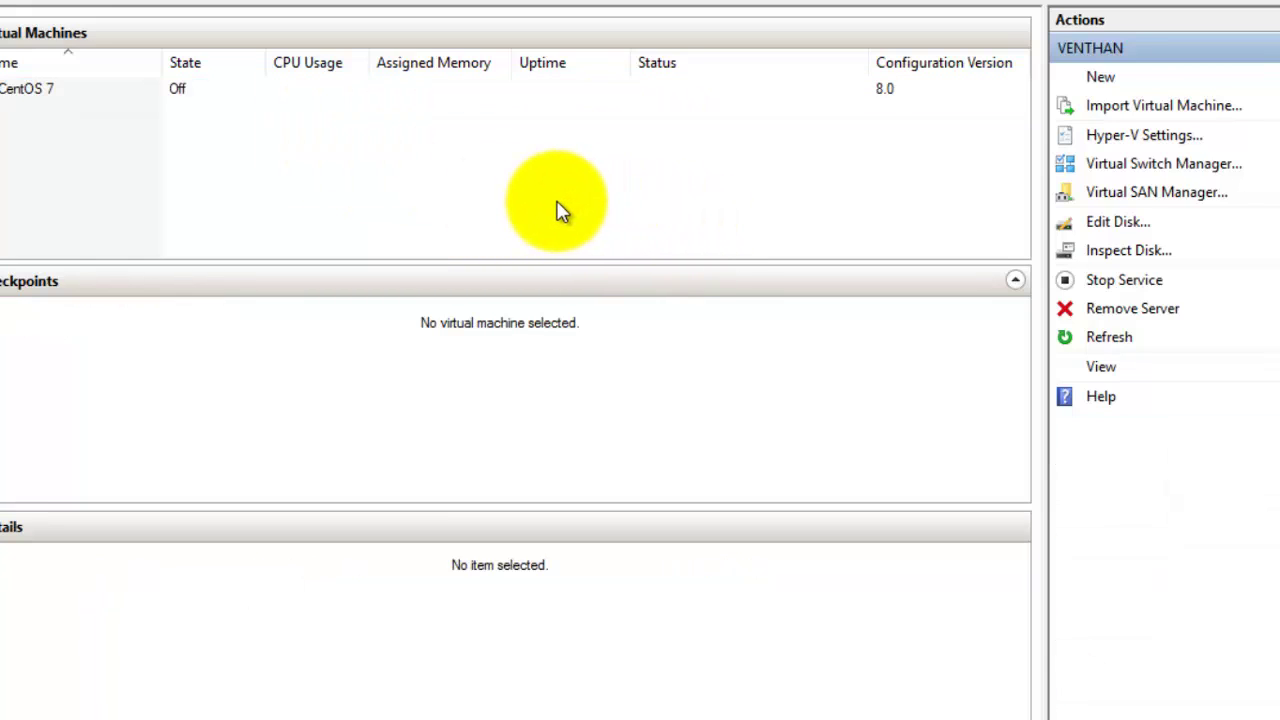
mouse_move(590, 188)
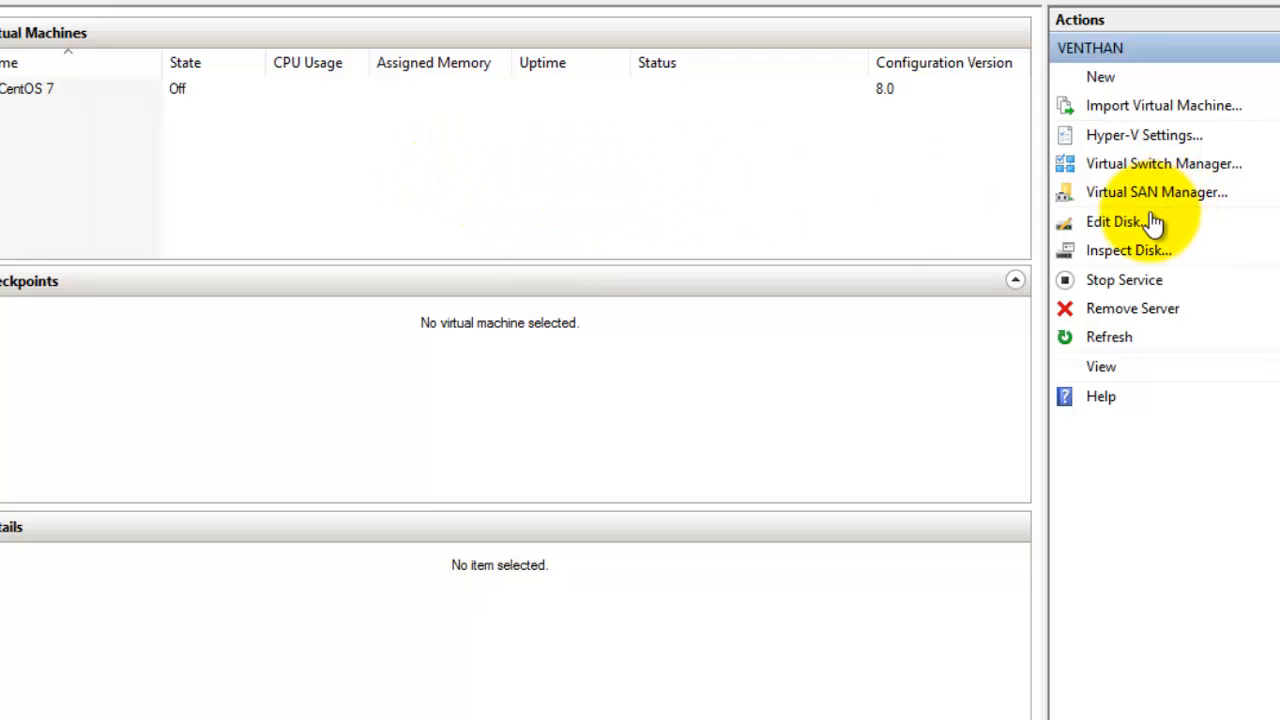
left_click(232, 91)
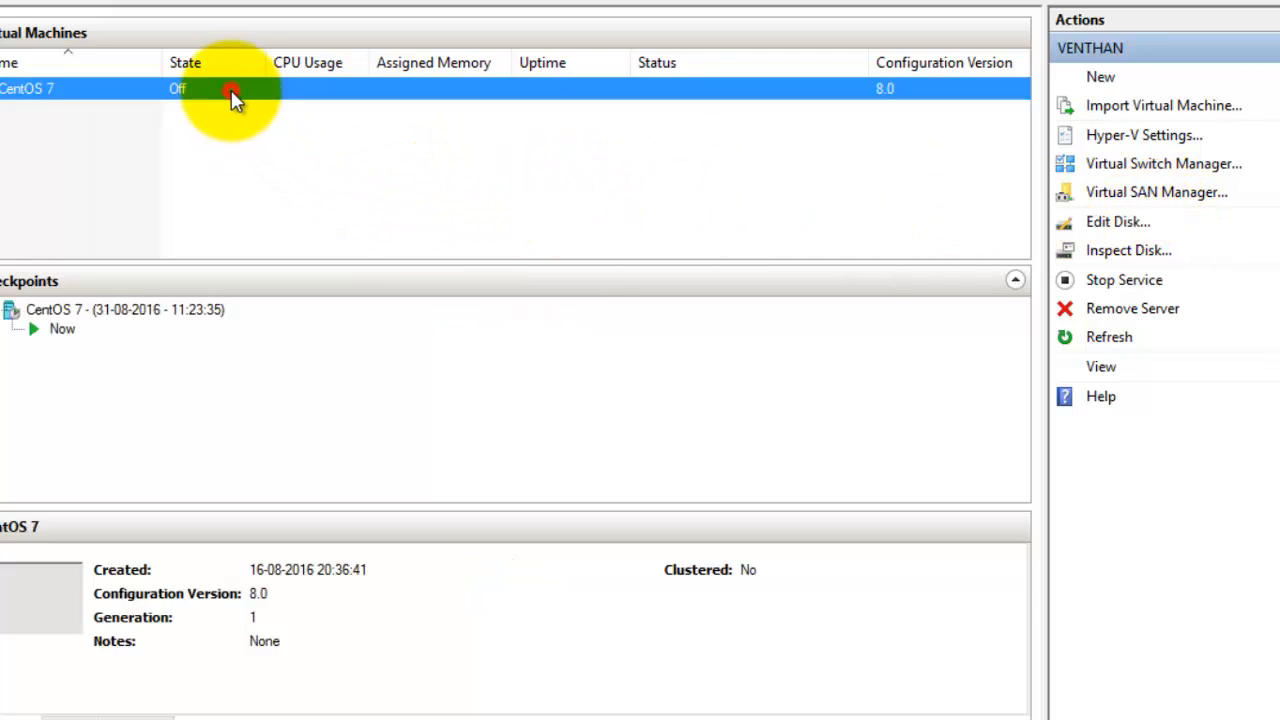
left_click(40, 88)
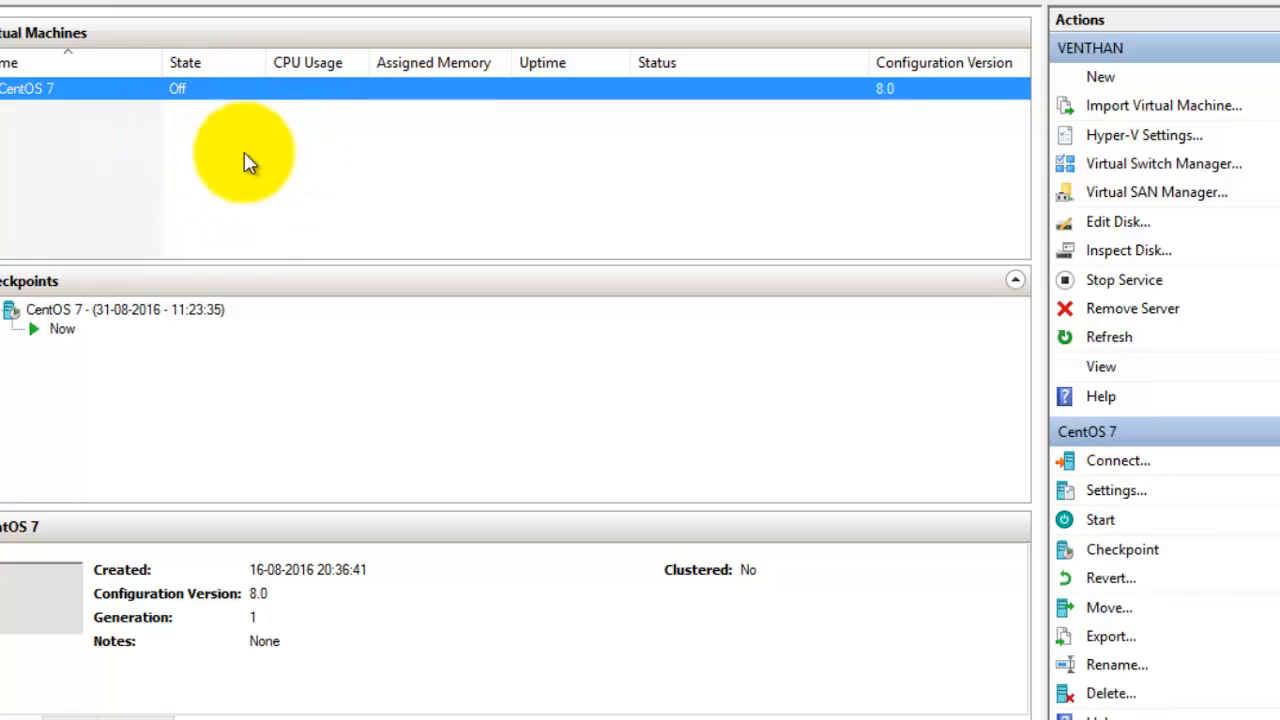
mouse_move(532, 218)
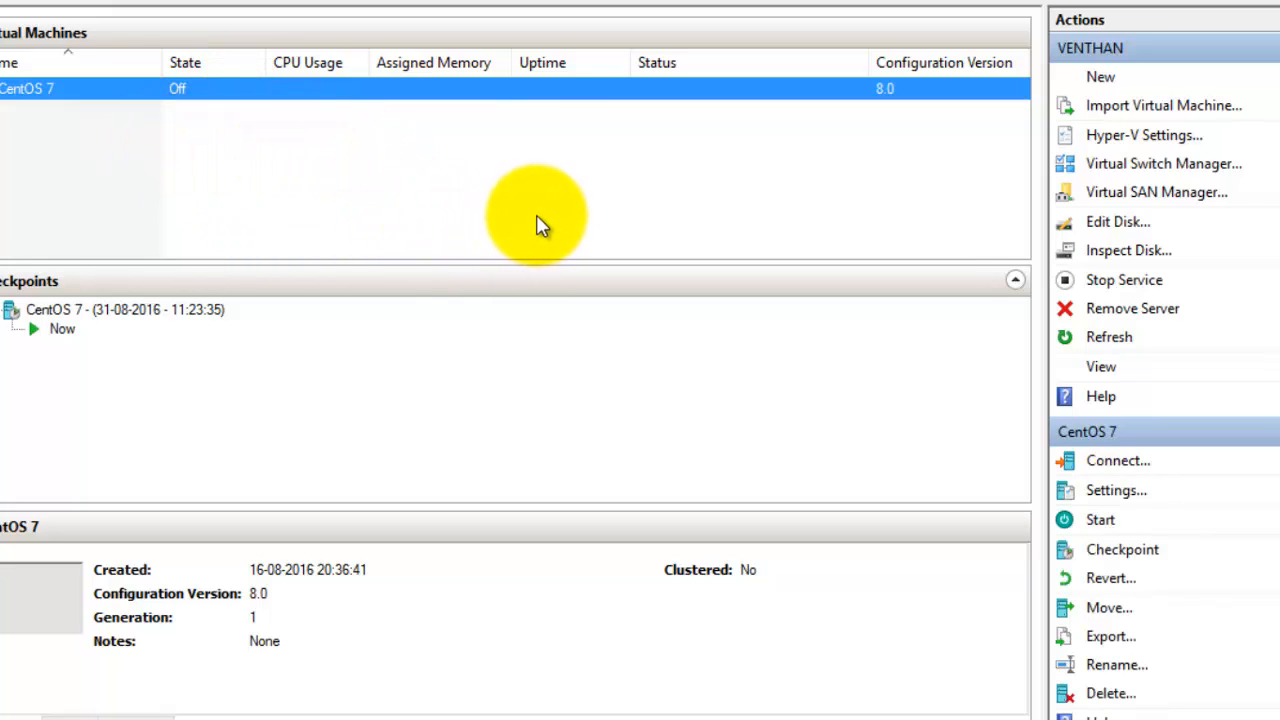